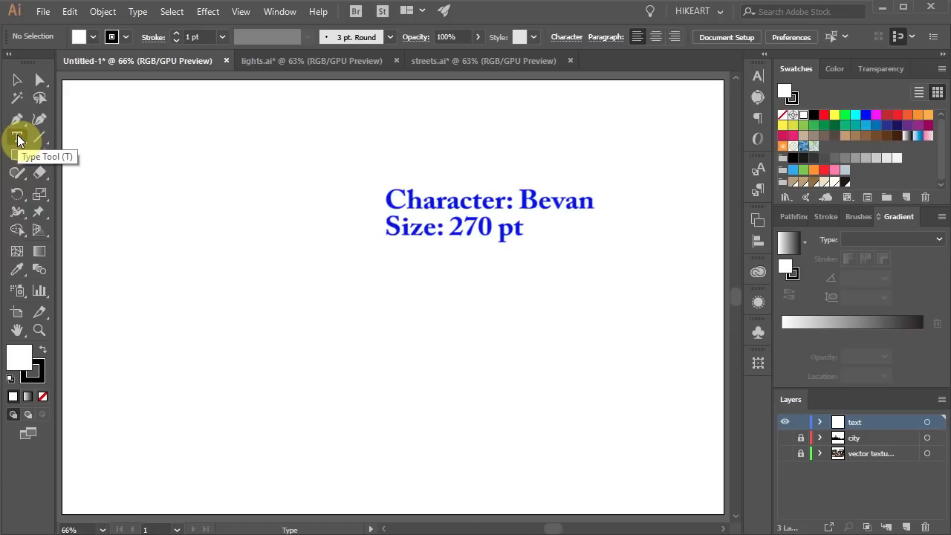
Set the word Grunge in large Bevan lettering, then start a new blank document
type("Grunge")
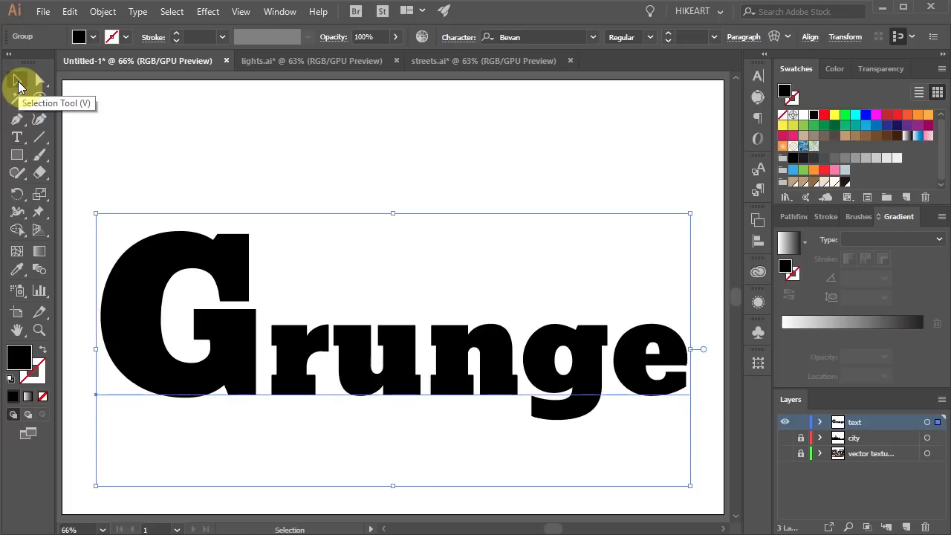
key("Ctrl+n")
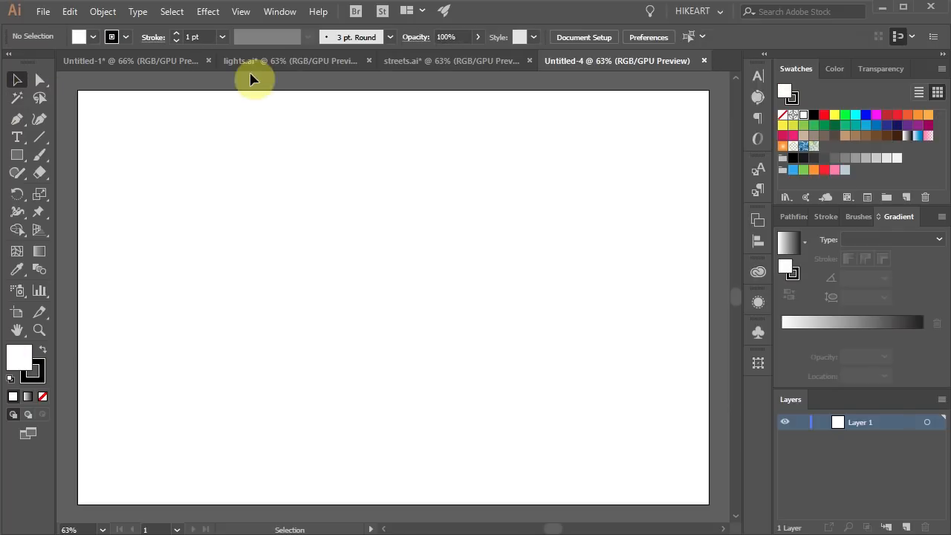
mouse_move(603, 60)
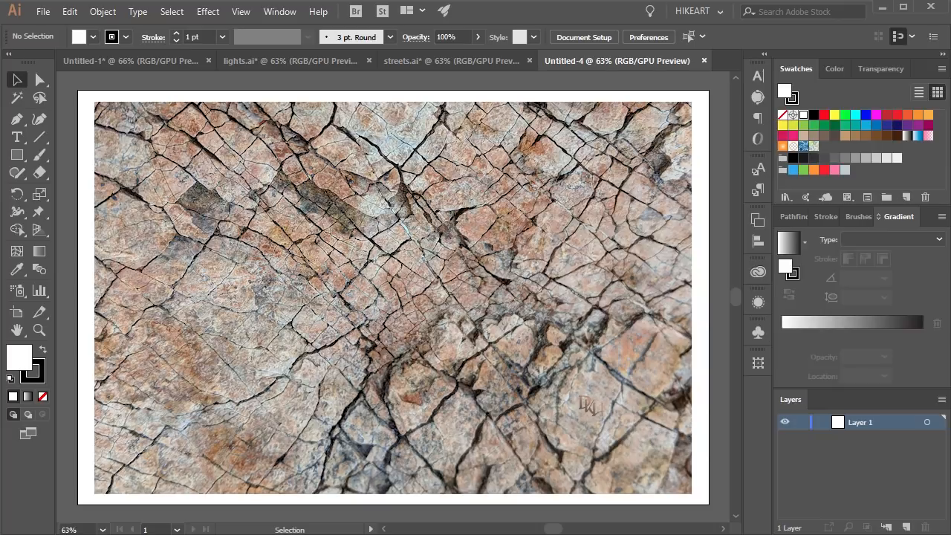
Place the cracked-rock photo G-4.jpg as a linked image covering the artboard
left_click(43, 12)
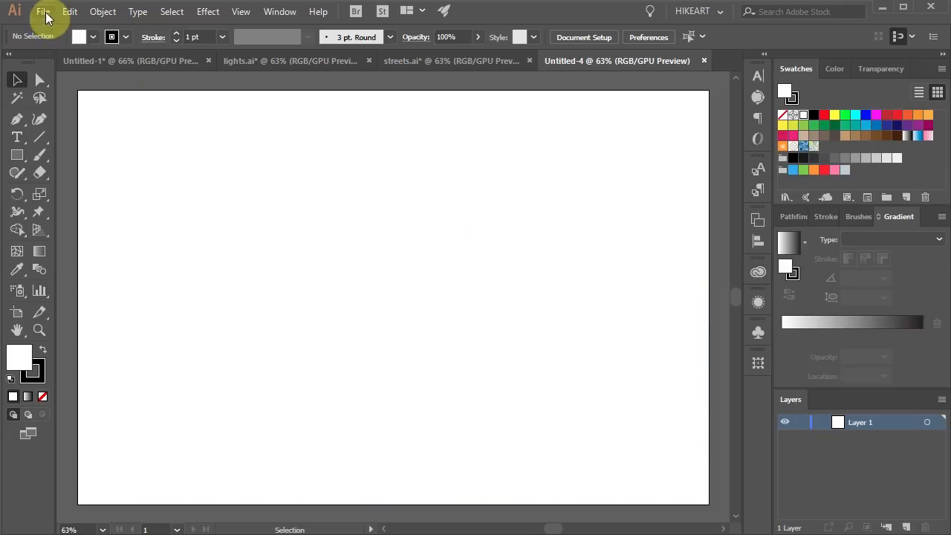
left_click(42, 12)
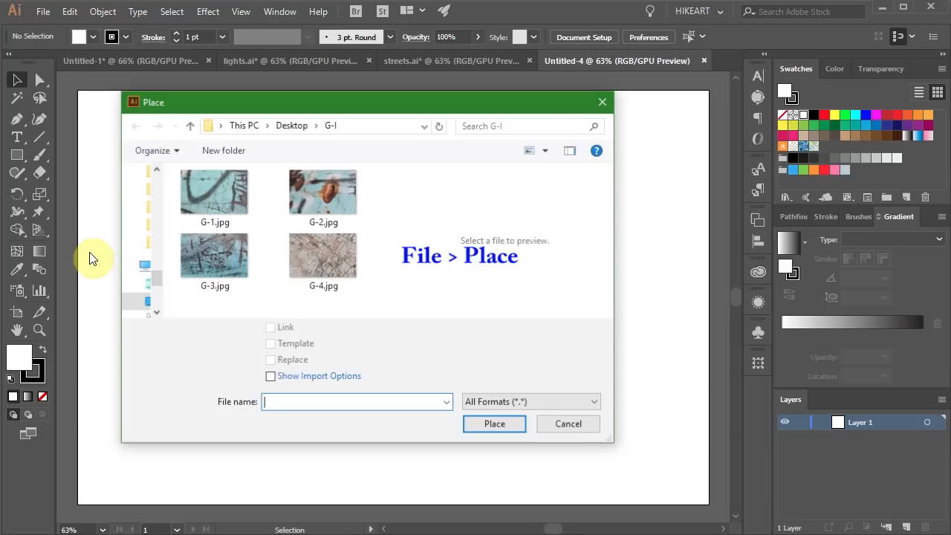
left_click(324, 255)
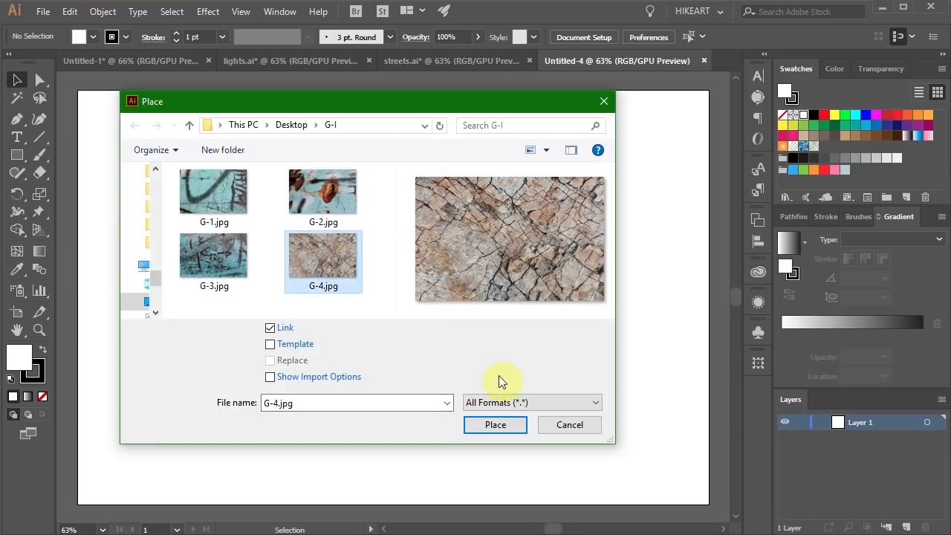
left_click(495, 425)
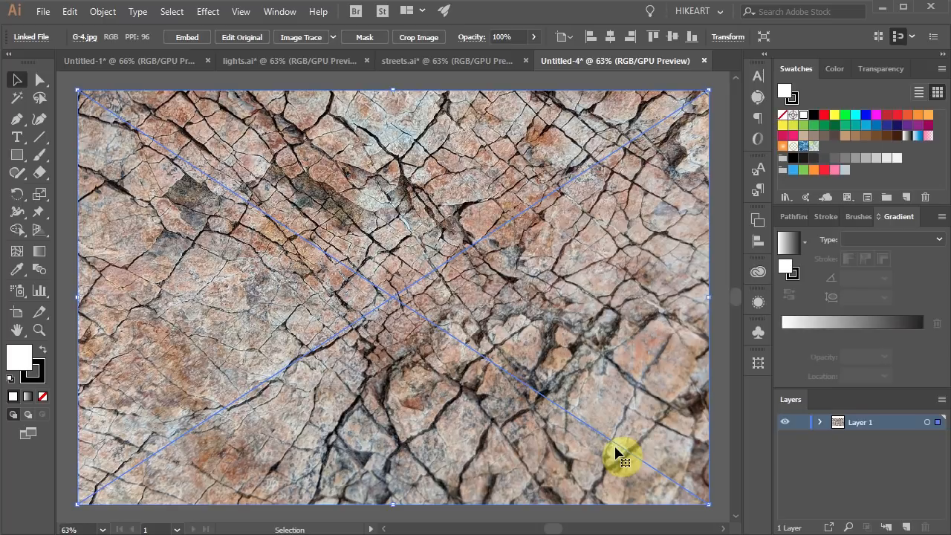
Show the Image Trace panel for the placed rock photo
left_click(300, 36)
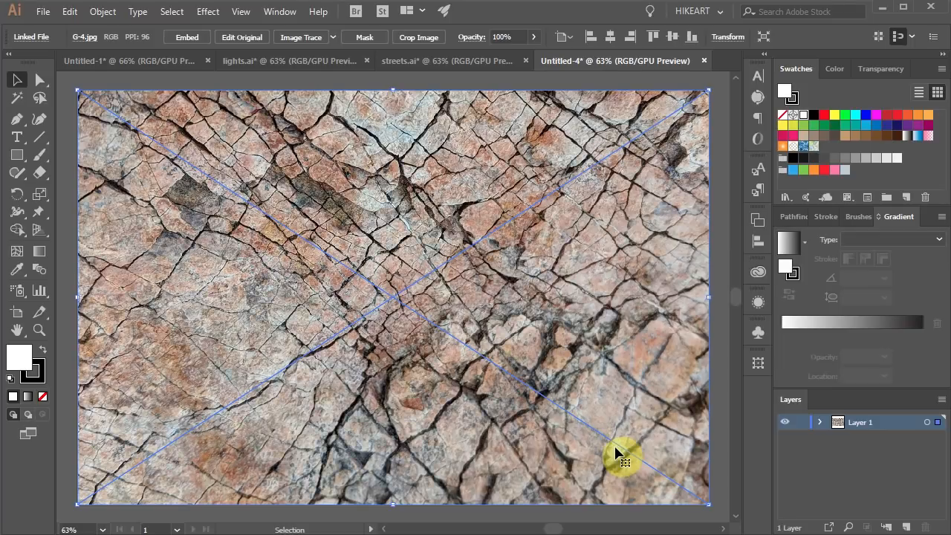
left_click(279, 12)
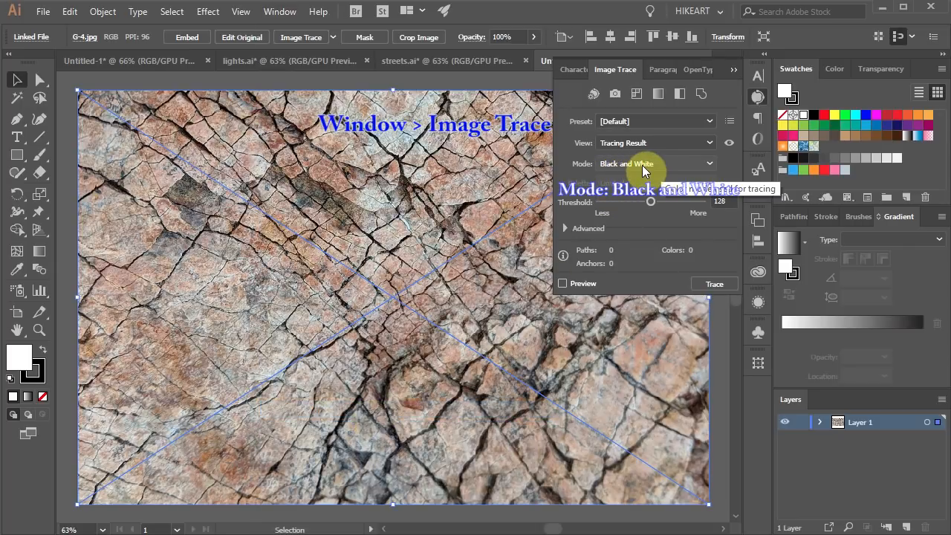
Preview the photo as a black-and-white trace and settle the threshold at 120 for clear cracks
left_click(561, 282)
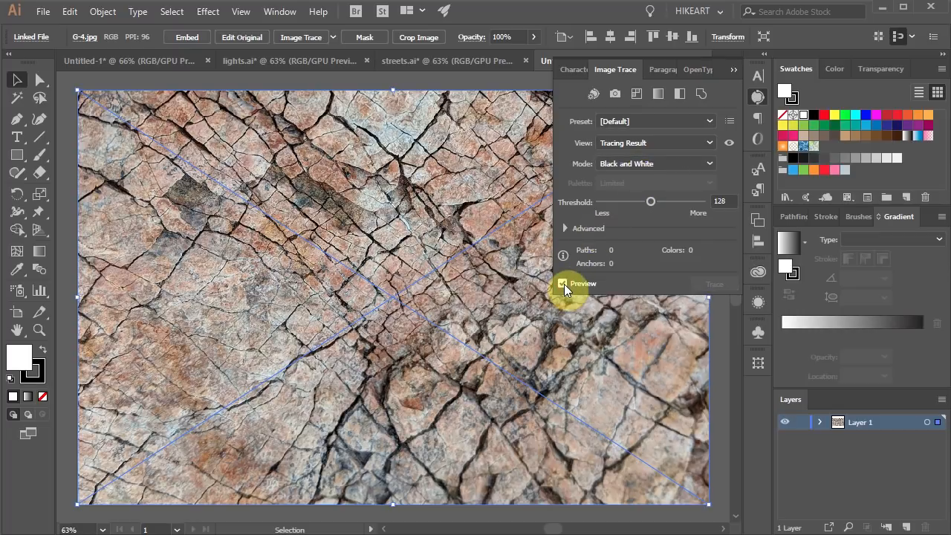
left_click(561, 283)
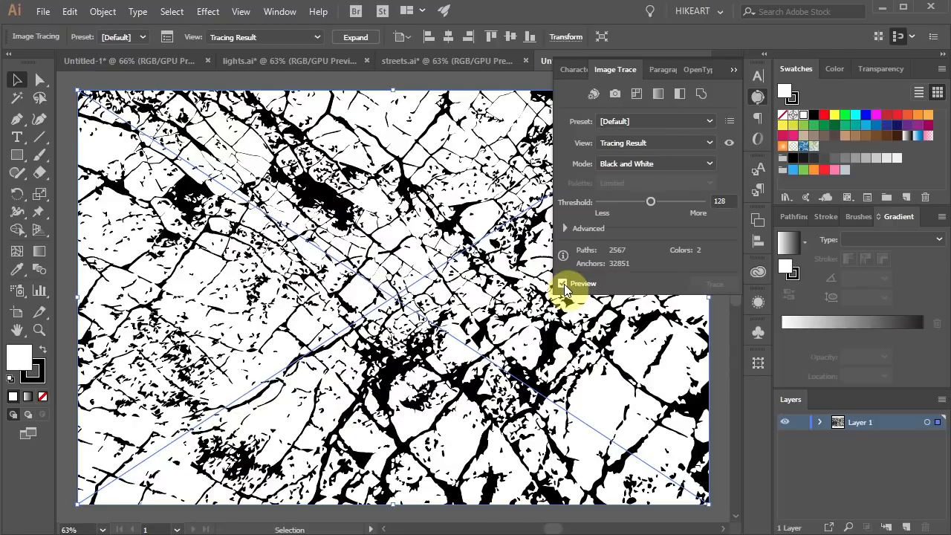
mouse_move(563, 282)
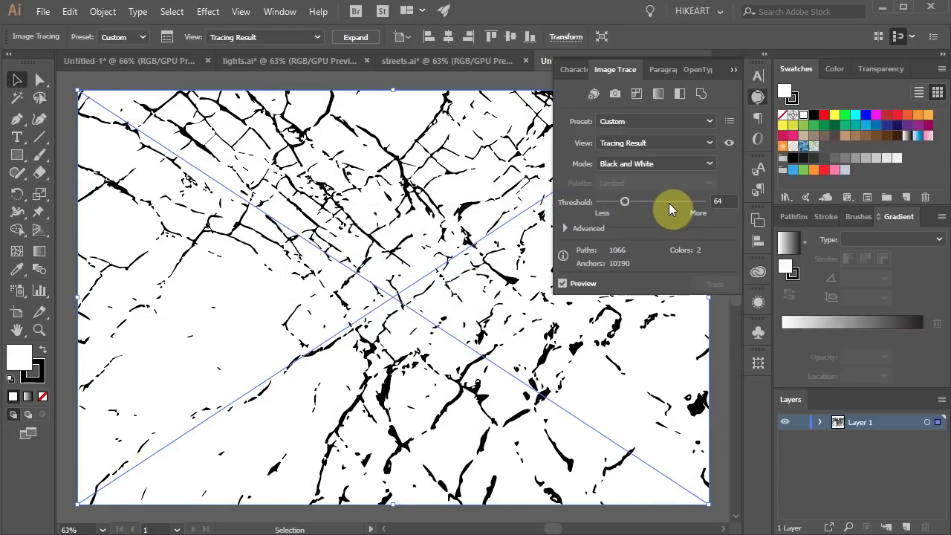
left_click_drag(624, 202, 676, 202)
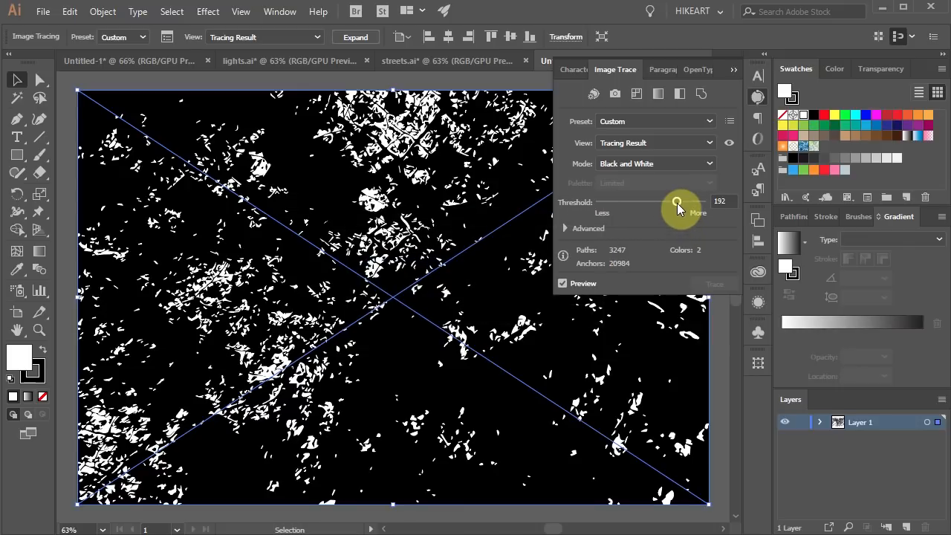
left_click_drag(676, 202, 639, 202)
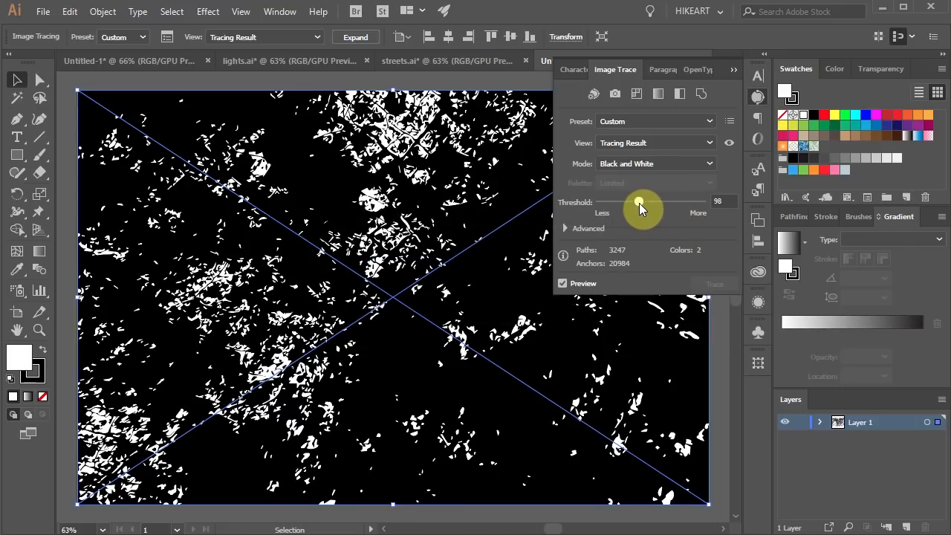
left_click_drag(637, 202, 648, 202)
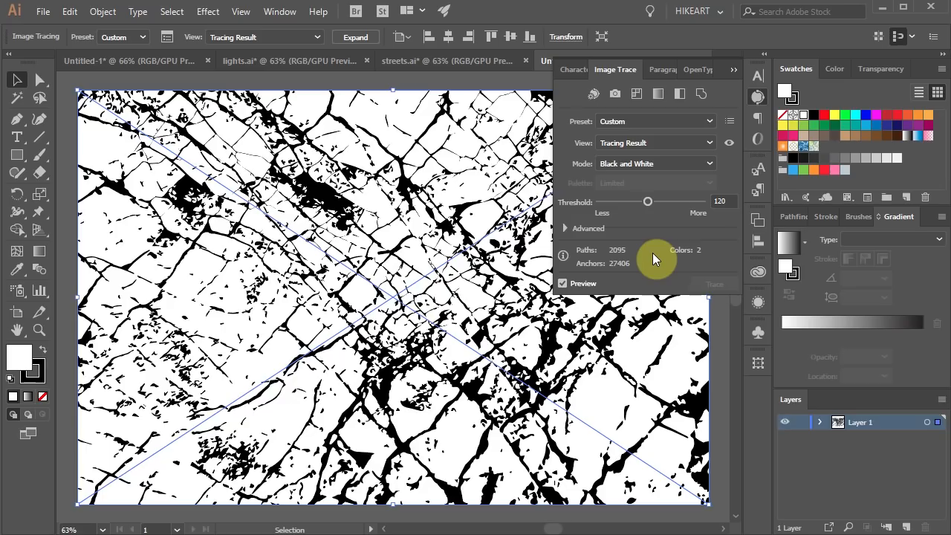
mouse_move(446, 137)
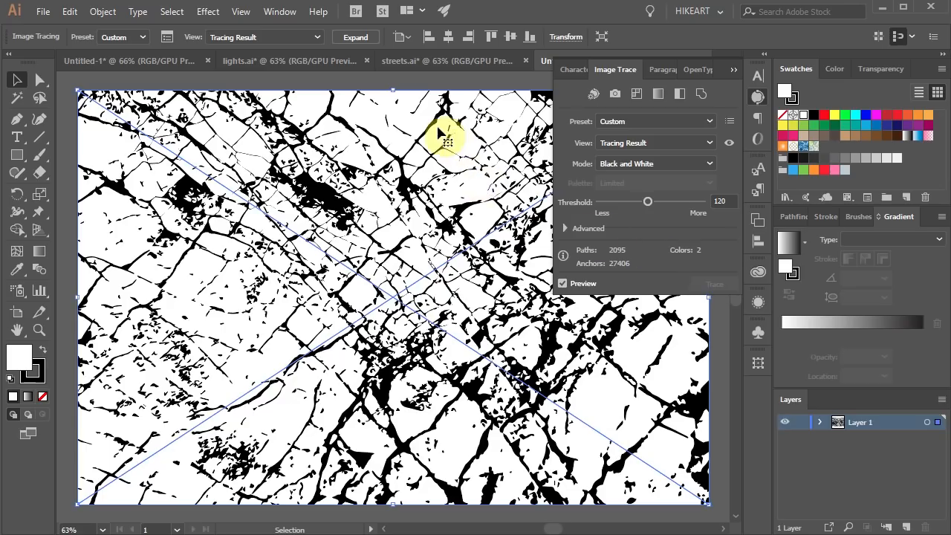
mouse_move(419, 122)
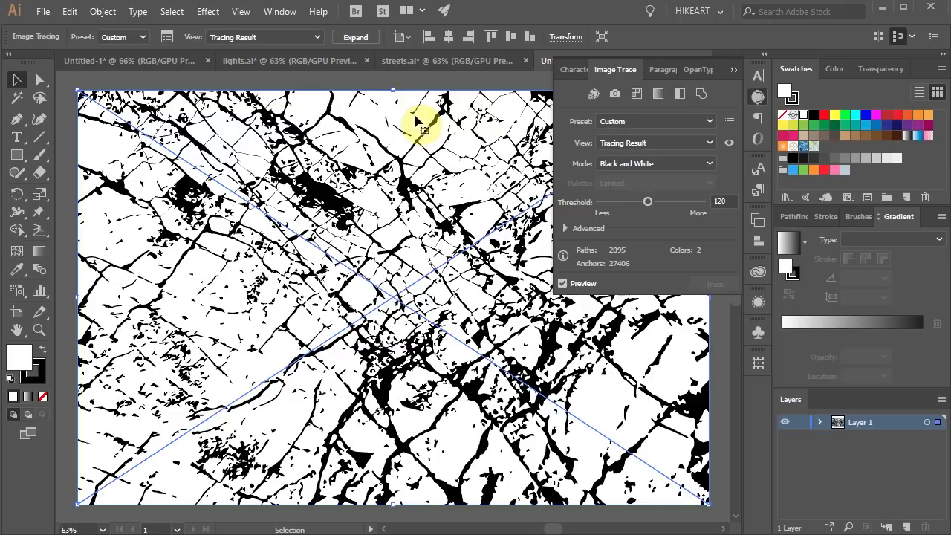
mouse_move(424, 142)
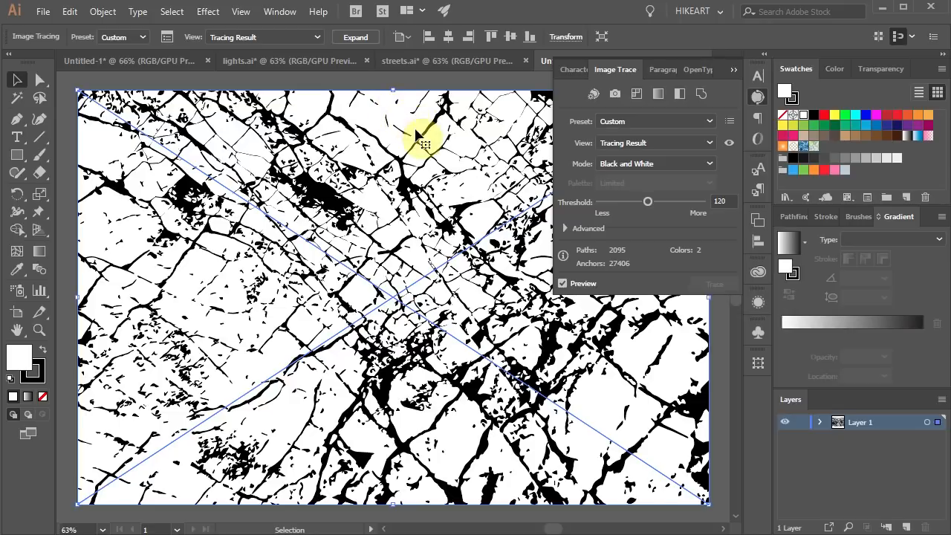
mouse_move(567, 230)
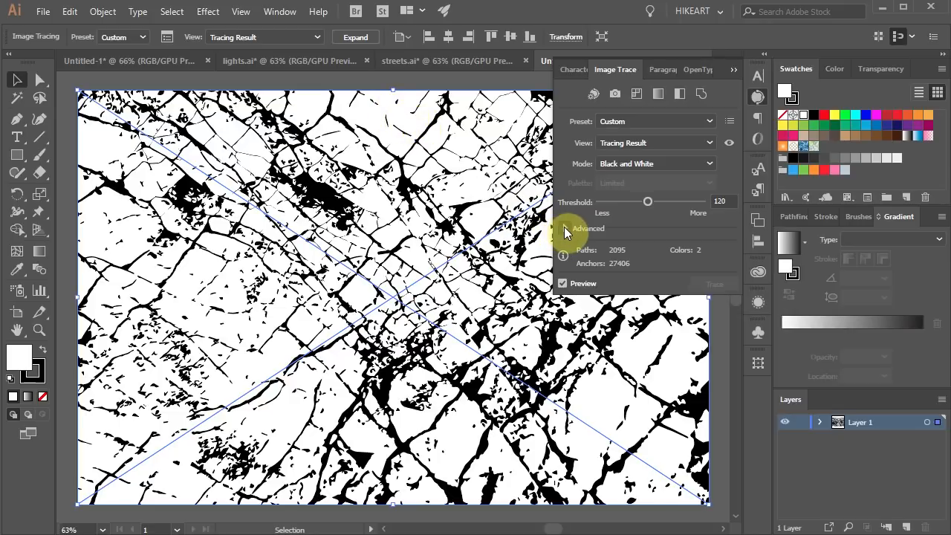
In the advanced tracing options, enable Ignore White so only the black cracks remain
left_click(565, 229)
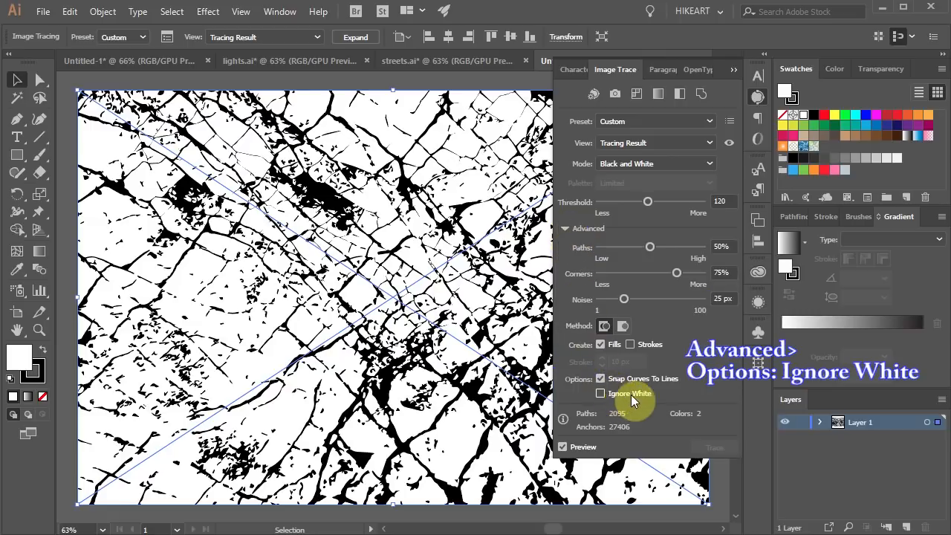
left_click(600, 392)
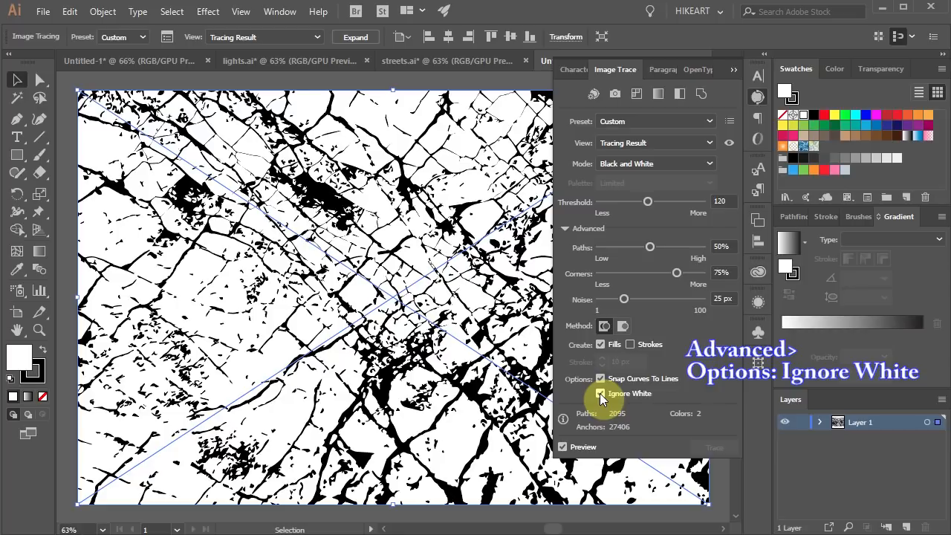
left_click(600, 392)
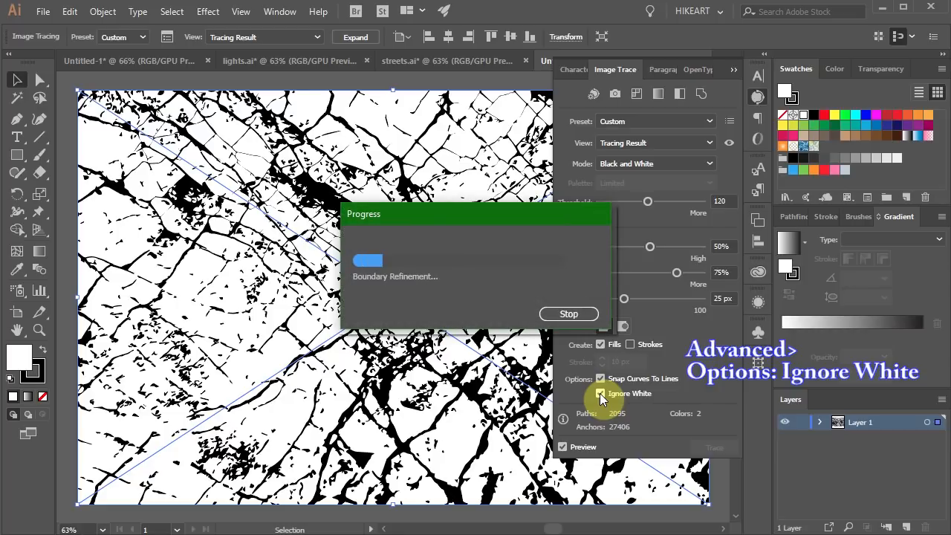
left_click(600, 392)
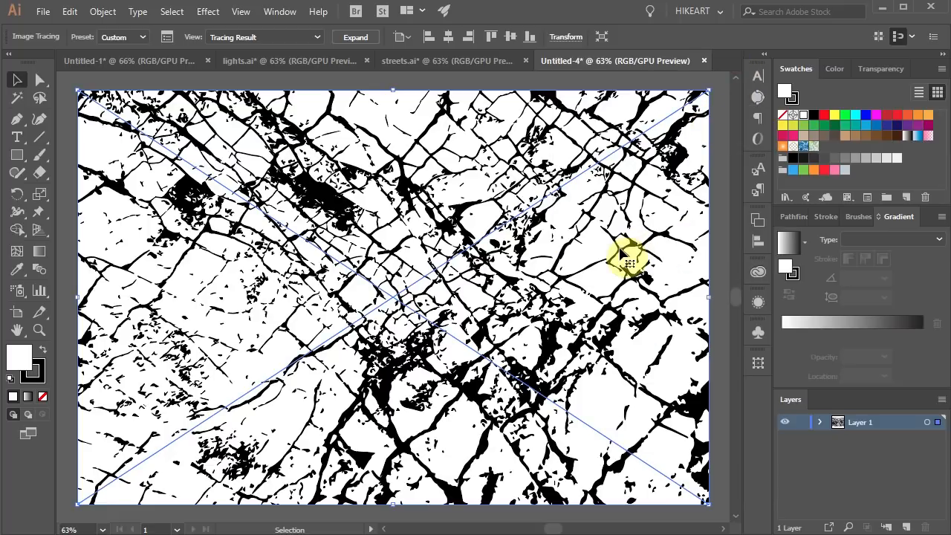
Show the transparency grid behind the traced cracks to confirm the white was dropped
key("ctrl+shift+d")
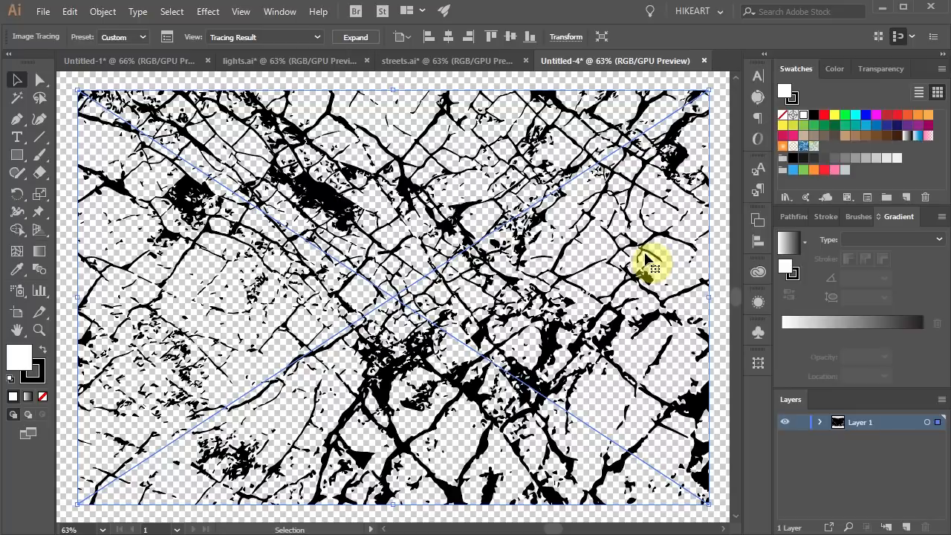
mouse_move(355, 37)
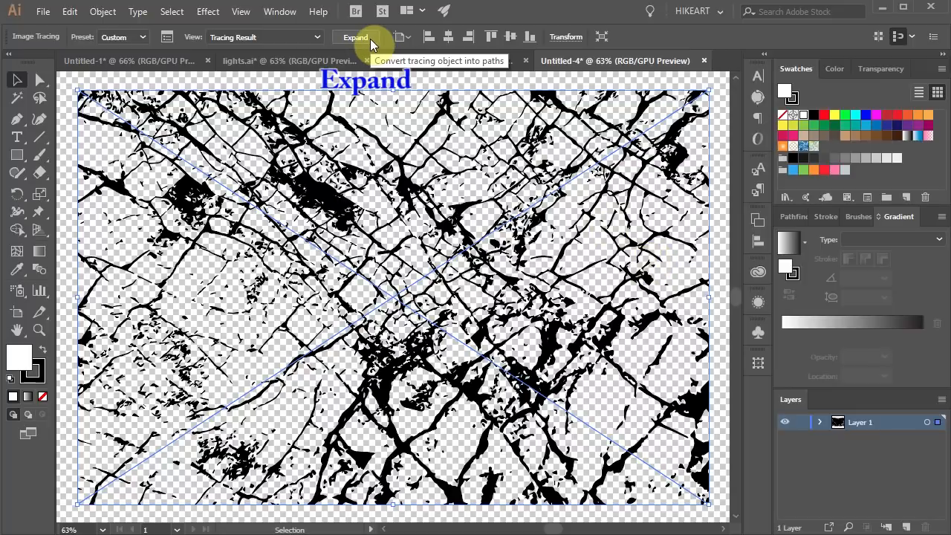
Expand the trace into editable paths, fill the cracks white, and copy them all
left_click(356, 37)
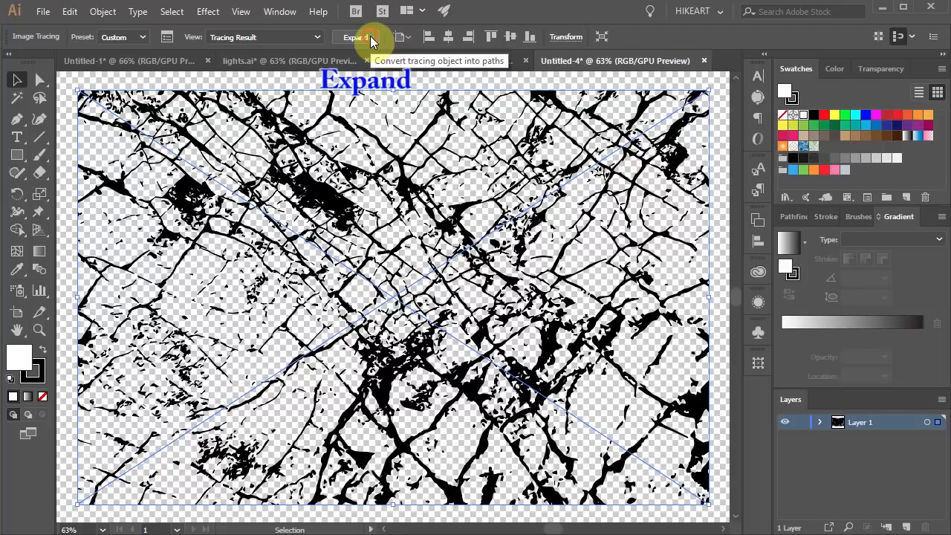
left_click(359, 35)
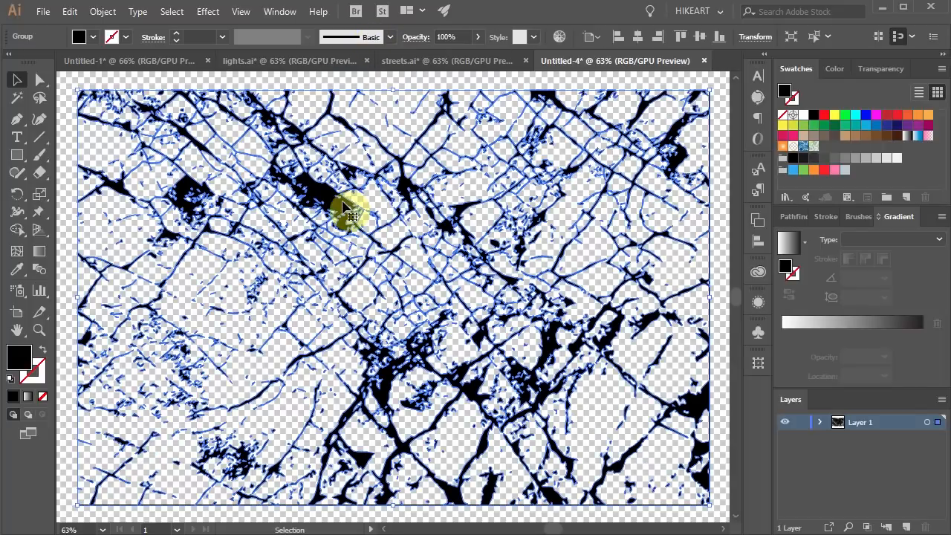
left_click(802, 116)
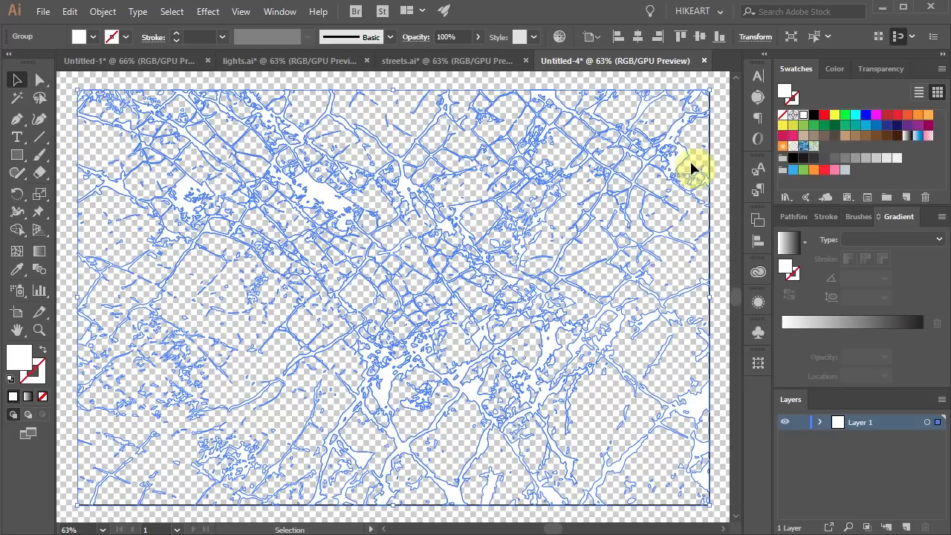
key("ctrl+a")
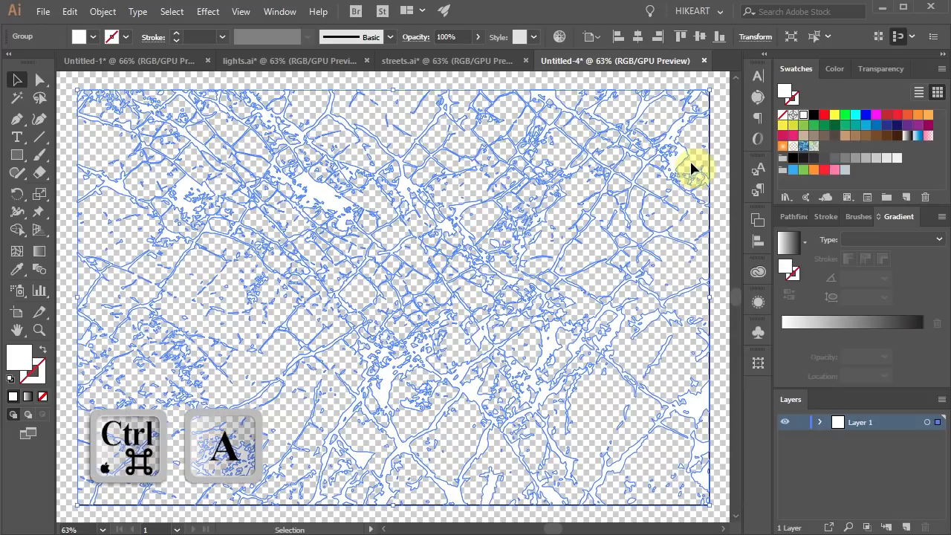
key("ctrl+c")
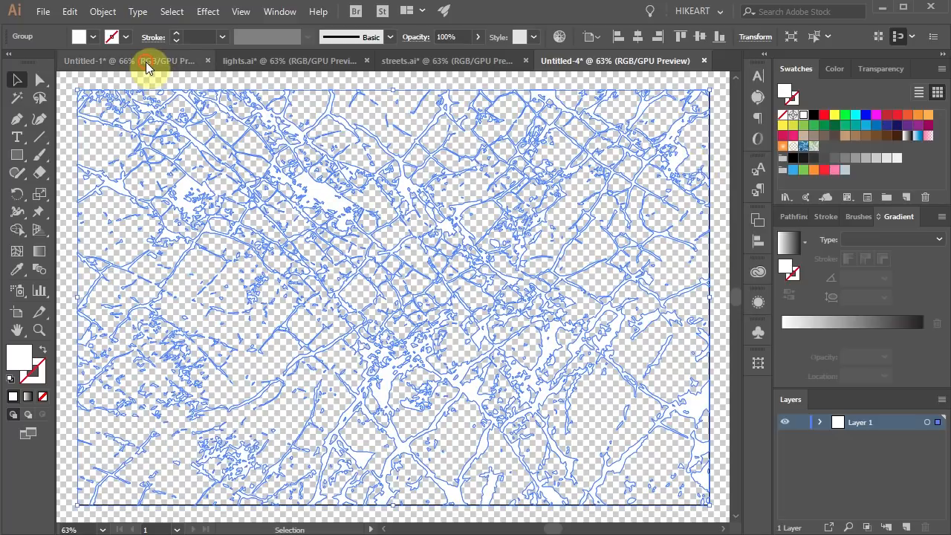
Back in the Grunge document, create an empty opacity mask on the lettering via Transparency
left_click(111, 59)
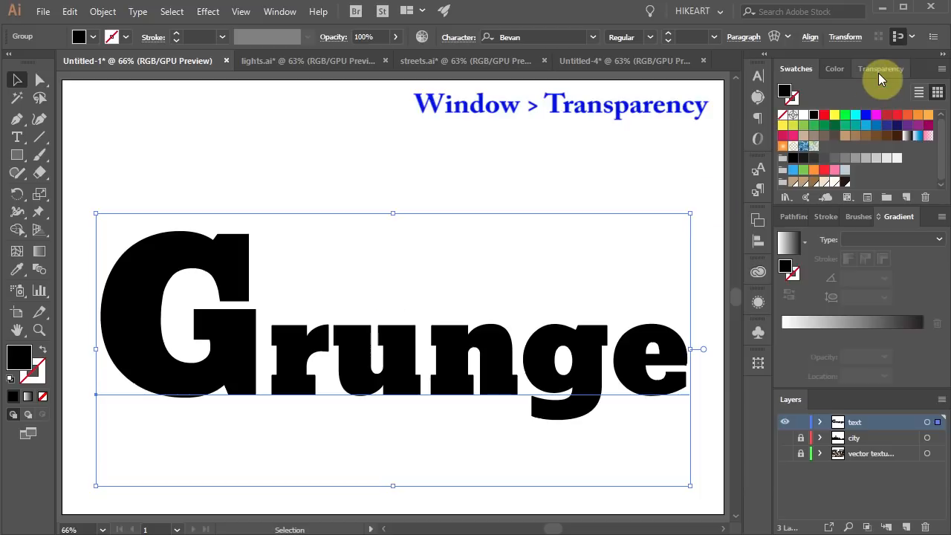
left_click(882, 68)
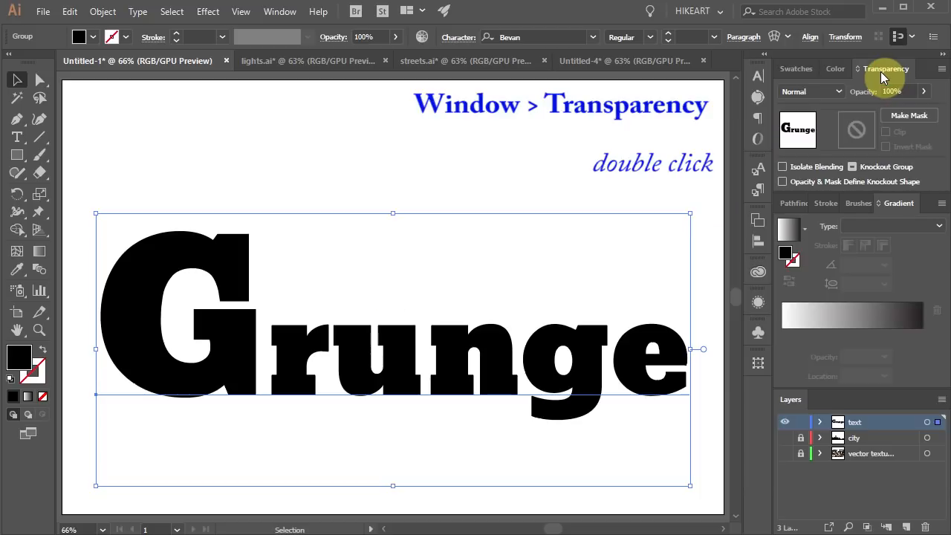
mouse_move(855, 128)
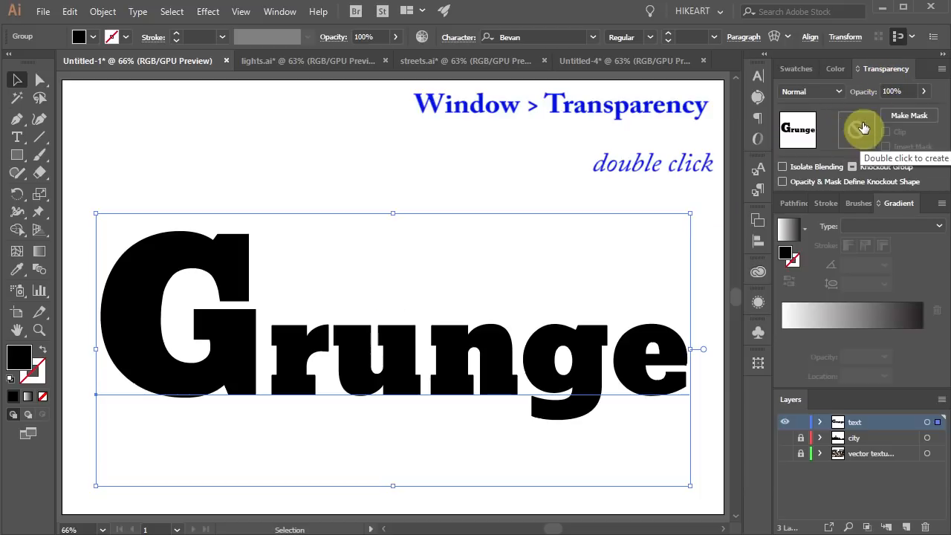
mouse_move(856, 137)
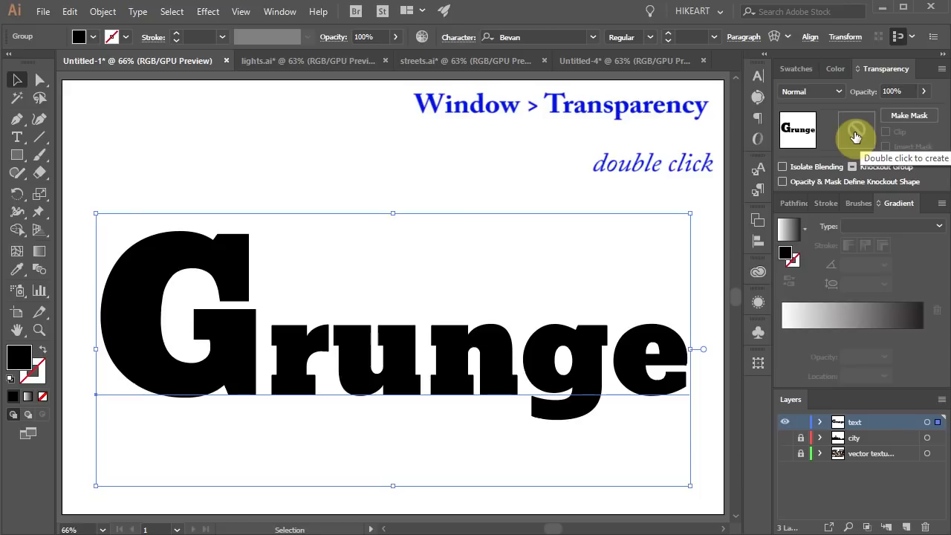
double_click(856, 127)
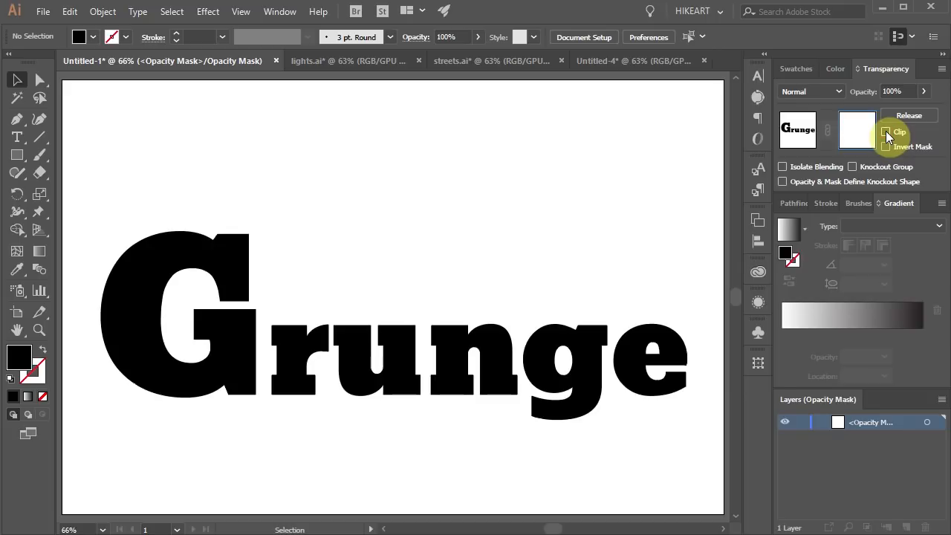
Paste the white crack paths into the Grunge text's opacity mask
key("ctrl+v")
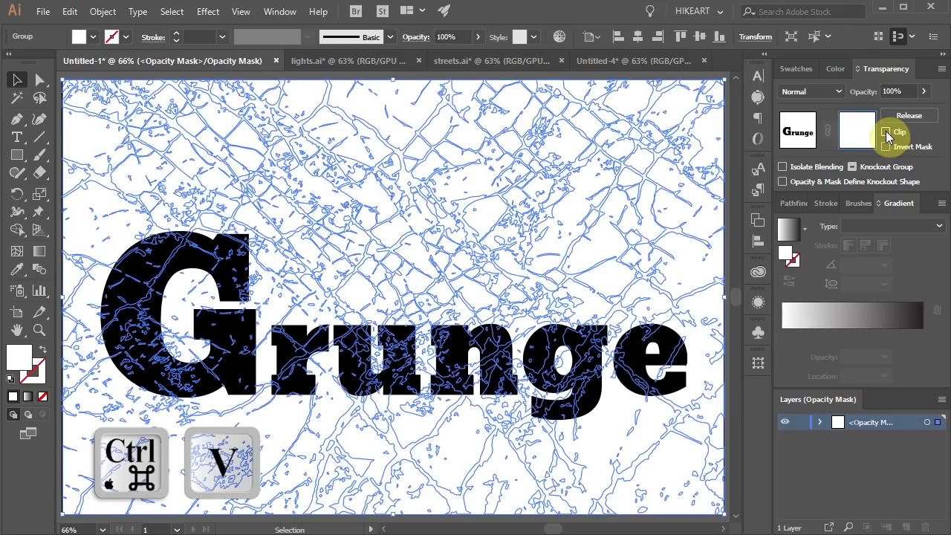
mouse_move(828, 151)
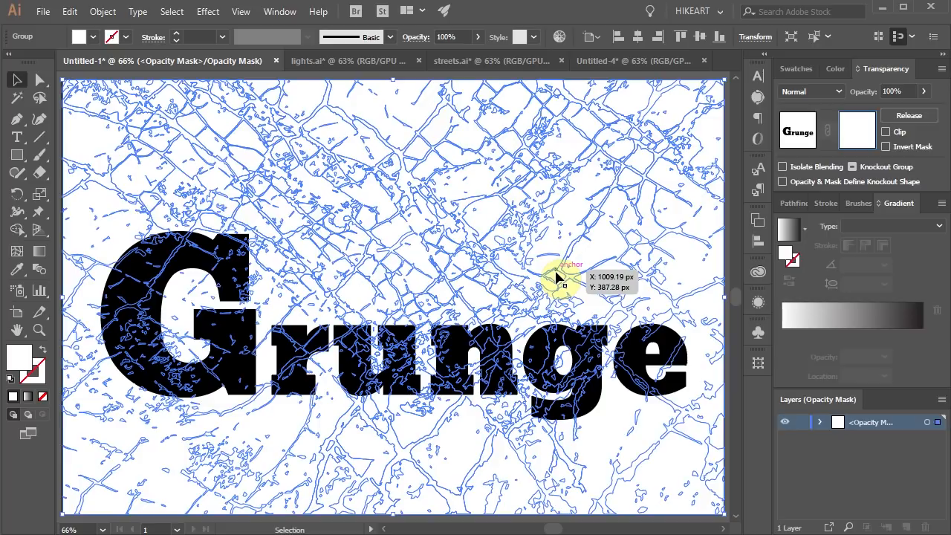
mouse_move(646, 222)
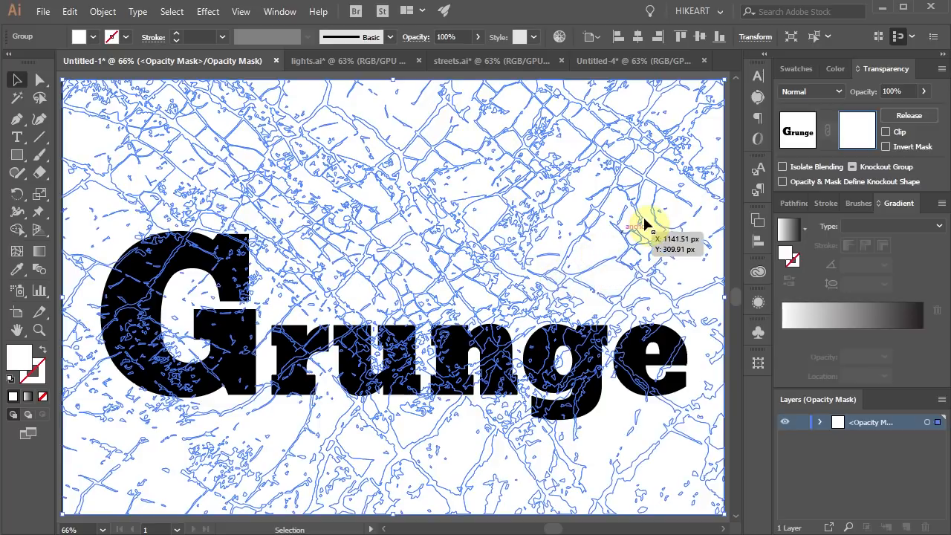
Adjust the mask's crack colour so the cracks cut through the letters, then enlarge the texture
left_click(839, 68)
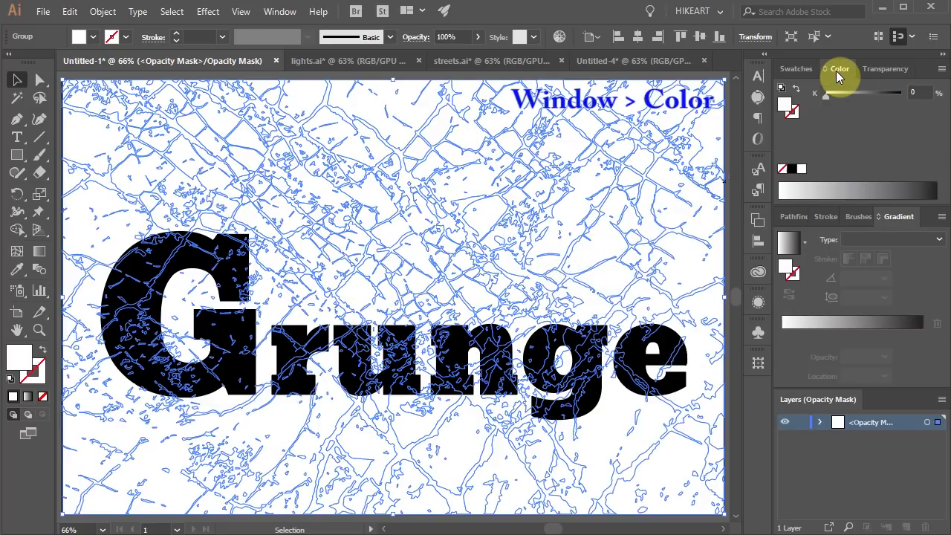
left_click(936, 68)
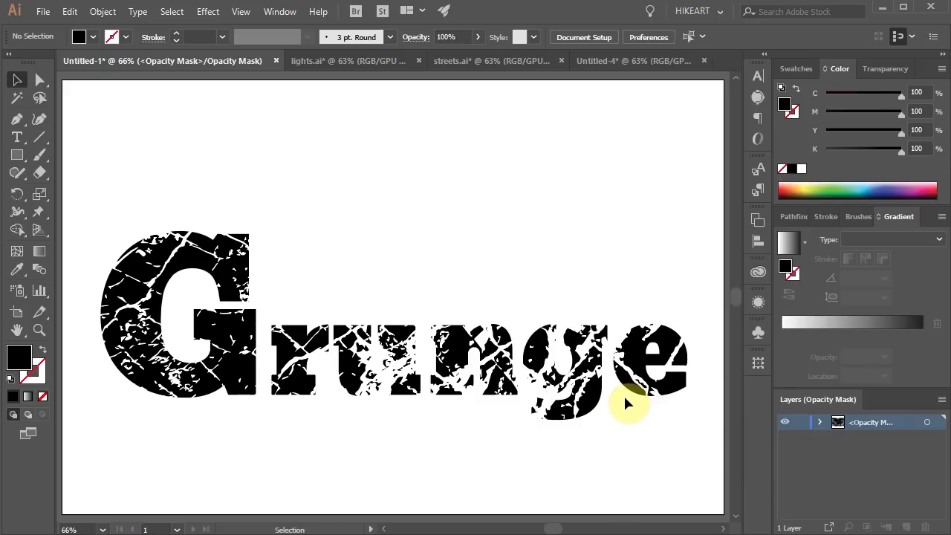
mouse_move(597, 404)
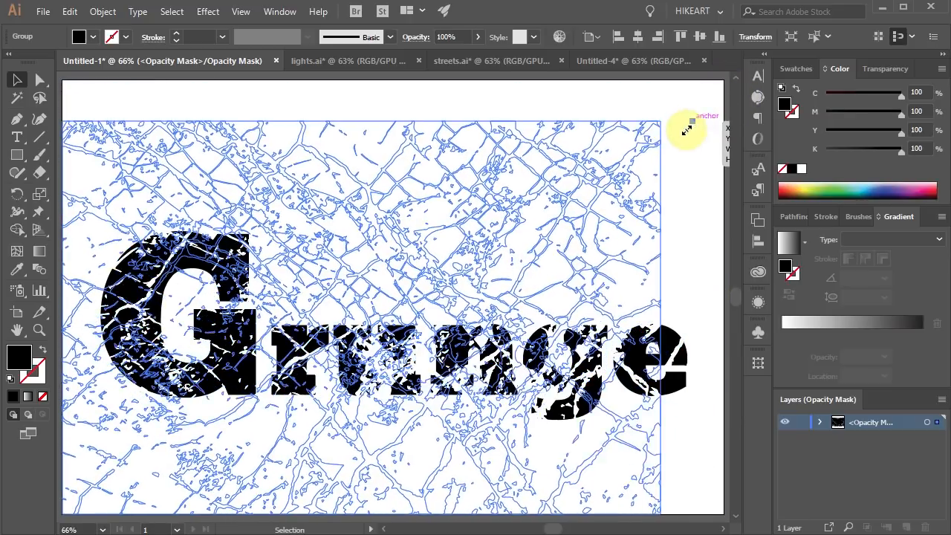
left_click_drag(686, 131, 654, 300)
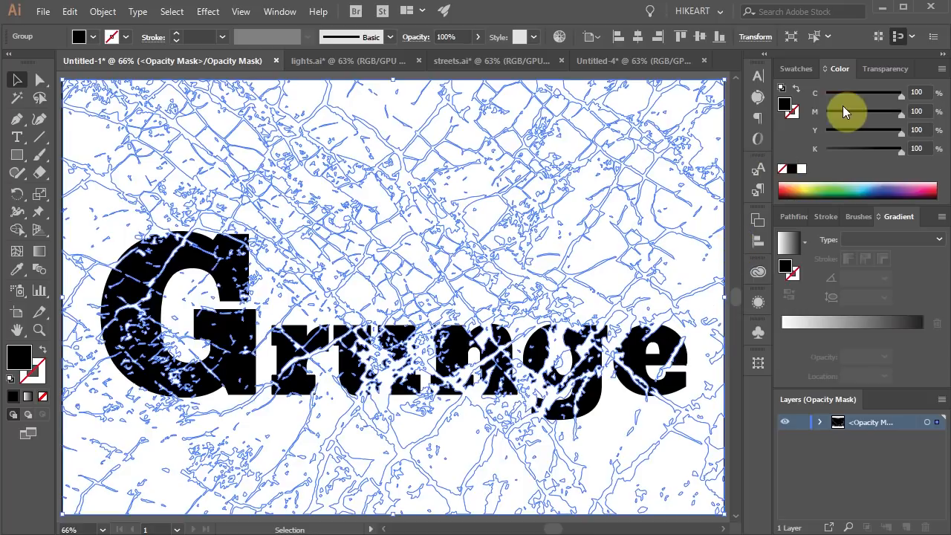
Exit the Grunge text's mask editing and add a new layer beneath the text layer
left_click(886, 69)
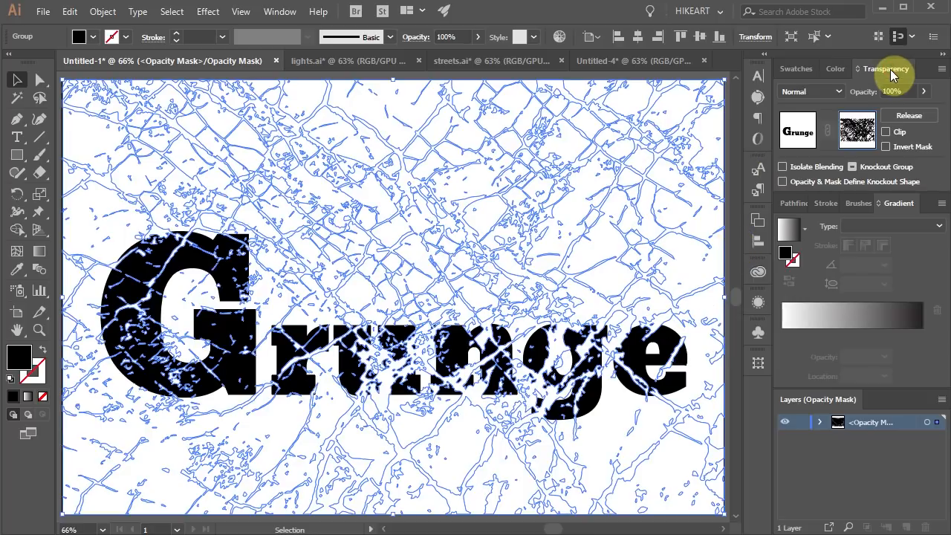
left_click(797, 129)
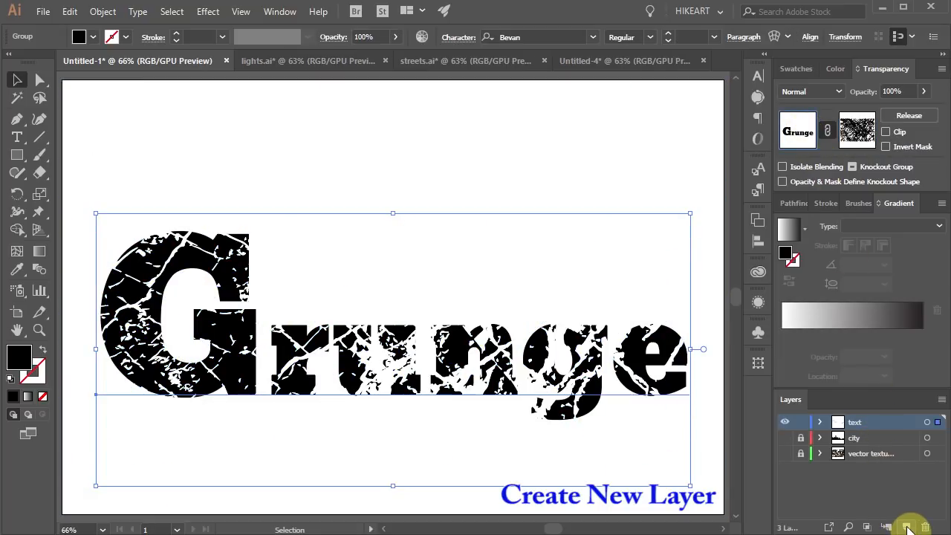
left_click(909, 526)
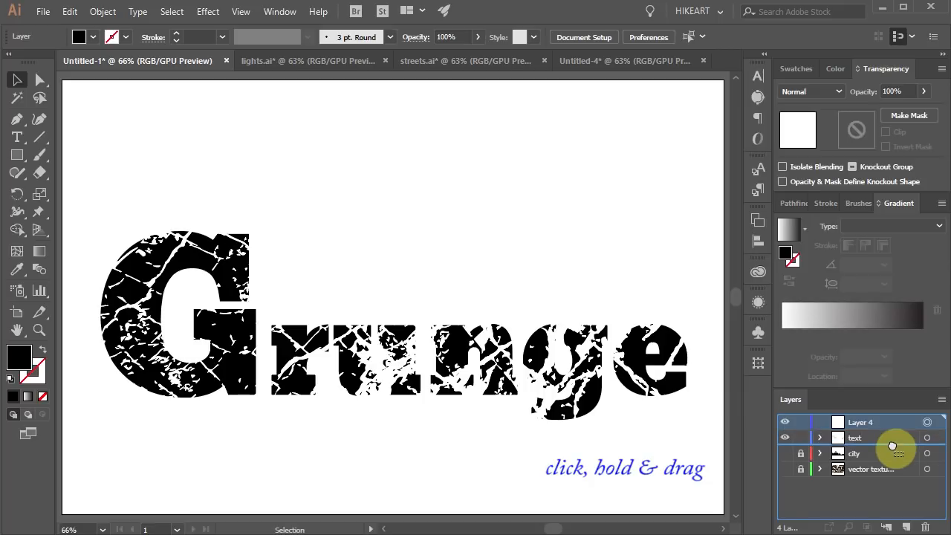
left_click_drag(891, 445, 891, 422)
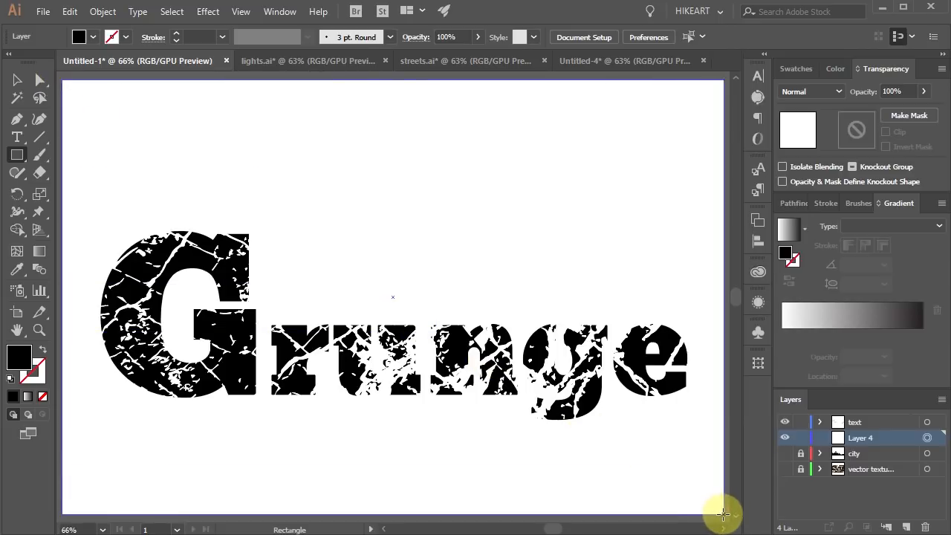
Fill the full-artboard background rectangle with a pale cream swatch
left_click(797, 68)
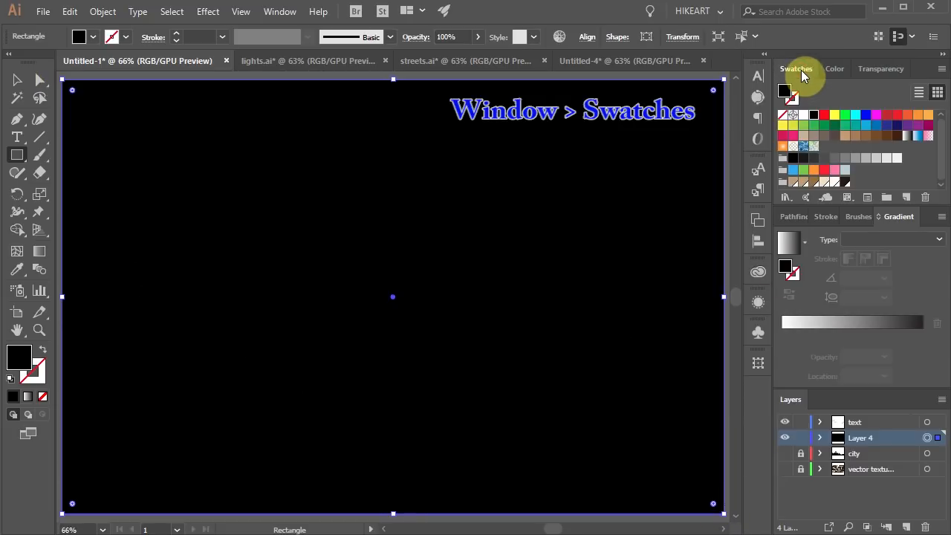
left_click(806, 181)
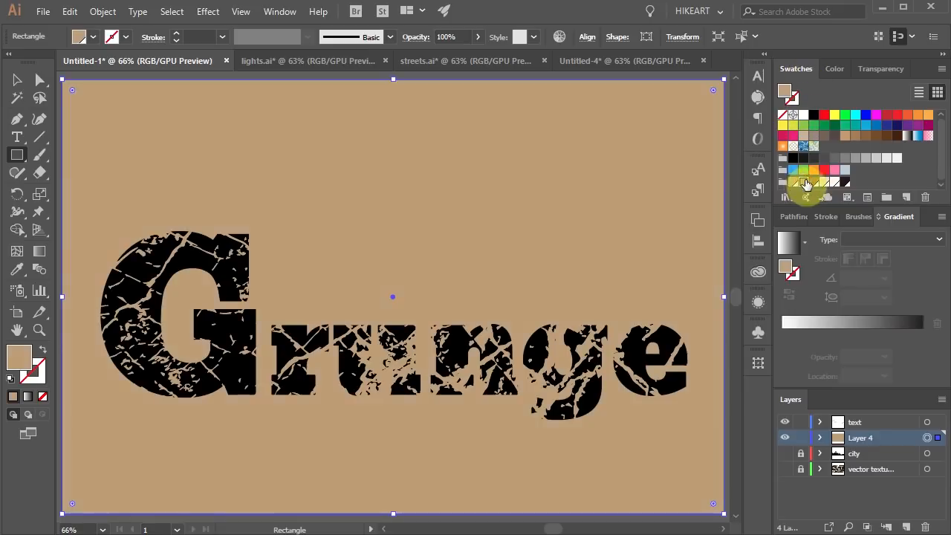
left_click(805, 183)
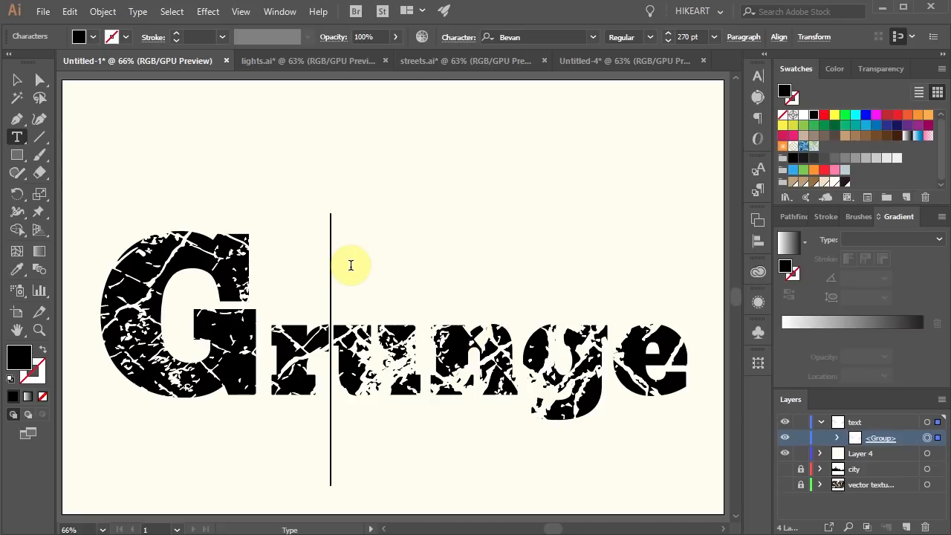
Select the Grunge text group, reopen its opacity mask and hide the crack texture groups
left_click(18, 81)
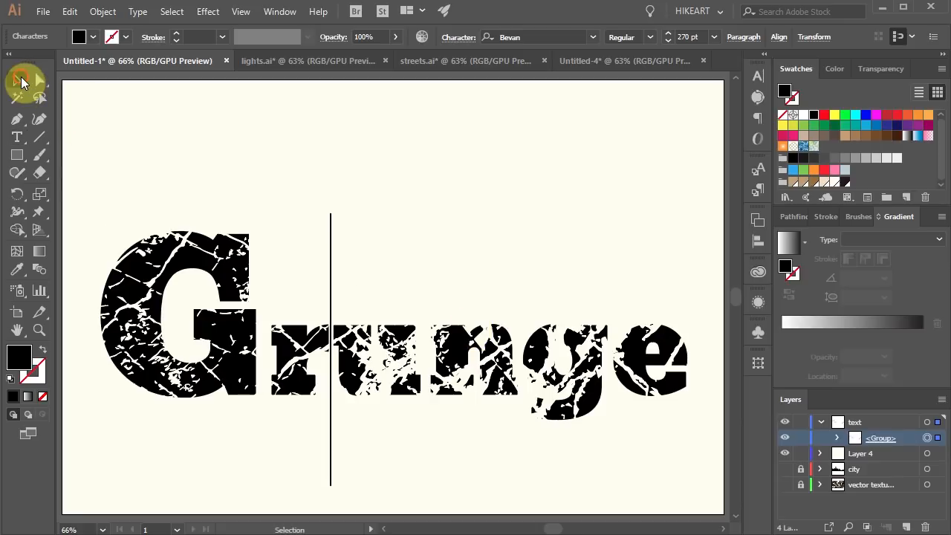
left_click(508, 381)
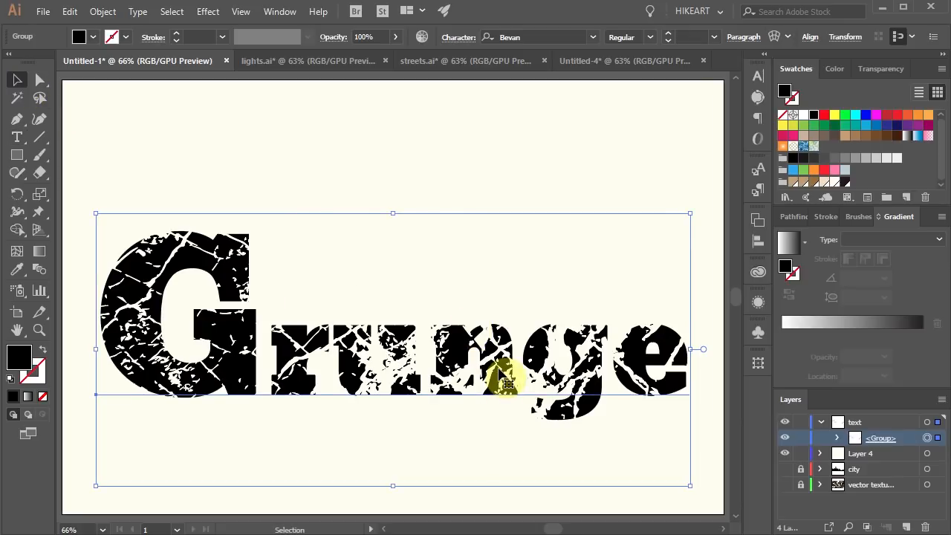
left_click(884, 68)
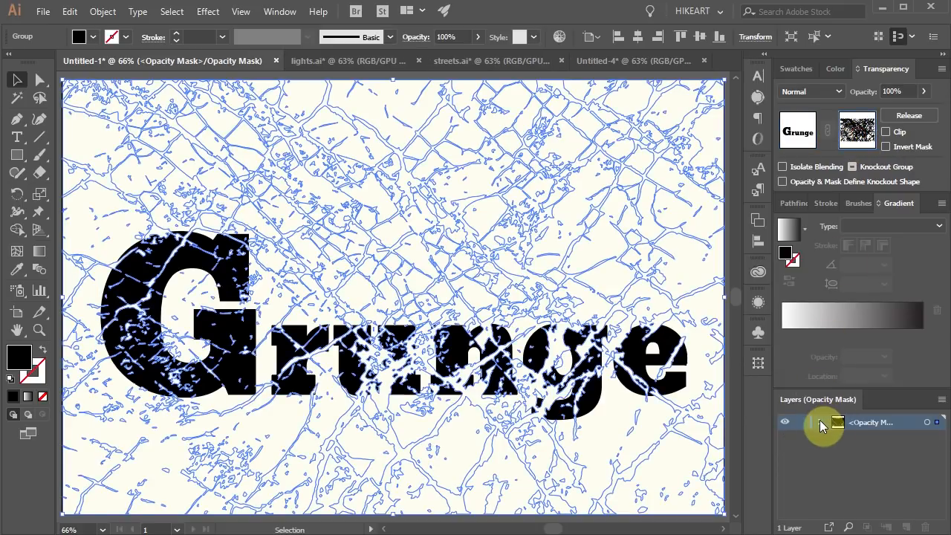
left_click(838, 422)
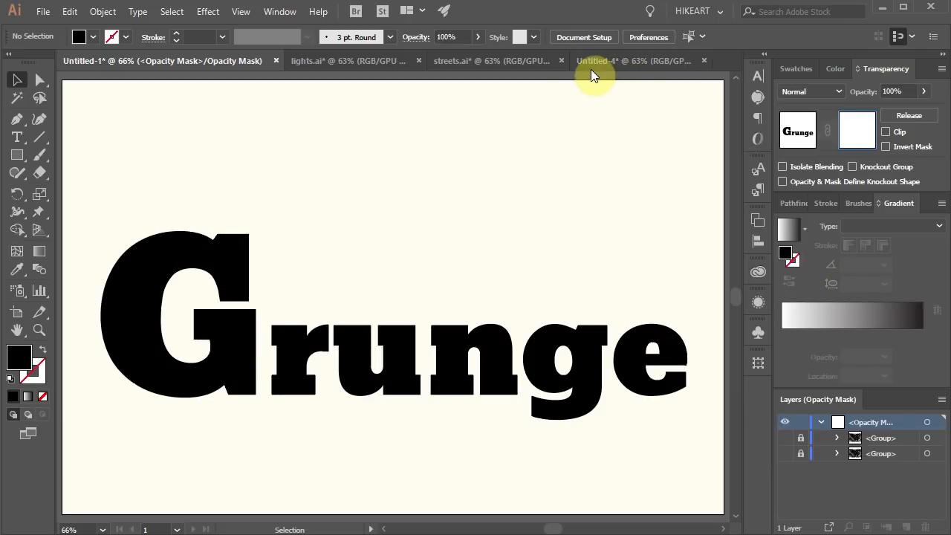
mouse_move(520, 66)
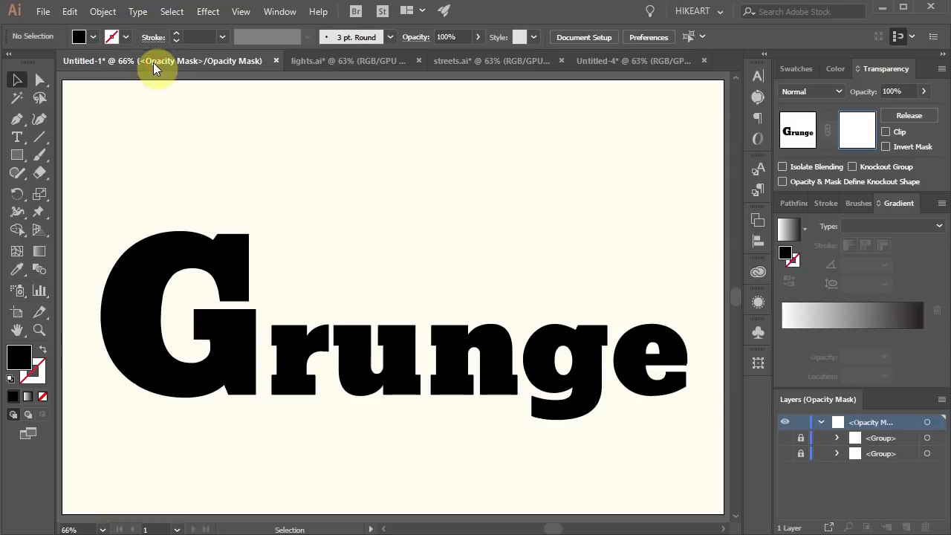
Paste the city street map into the mask, fill it black, and exit mask editing
key("ctrl+v")
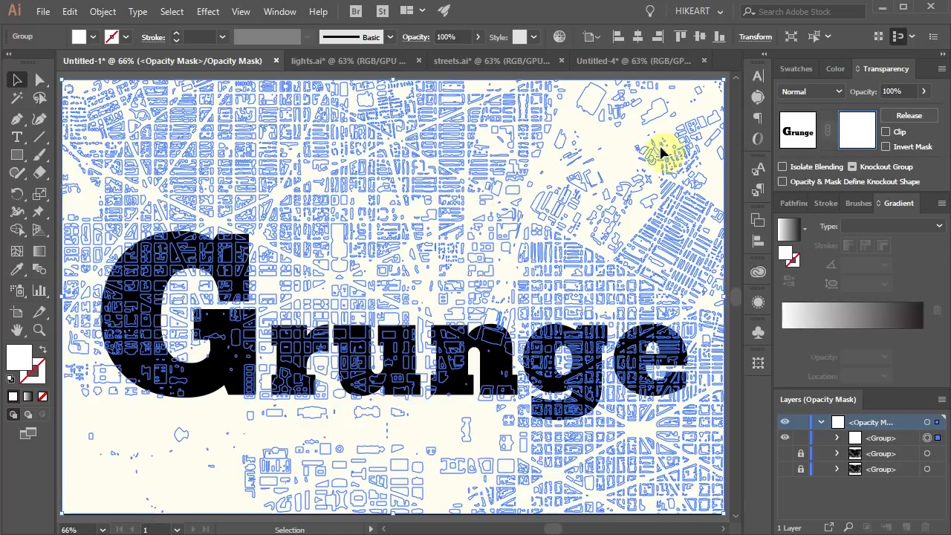
left_click(840, 68)
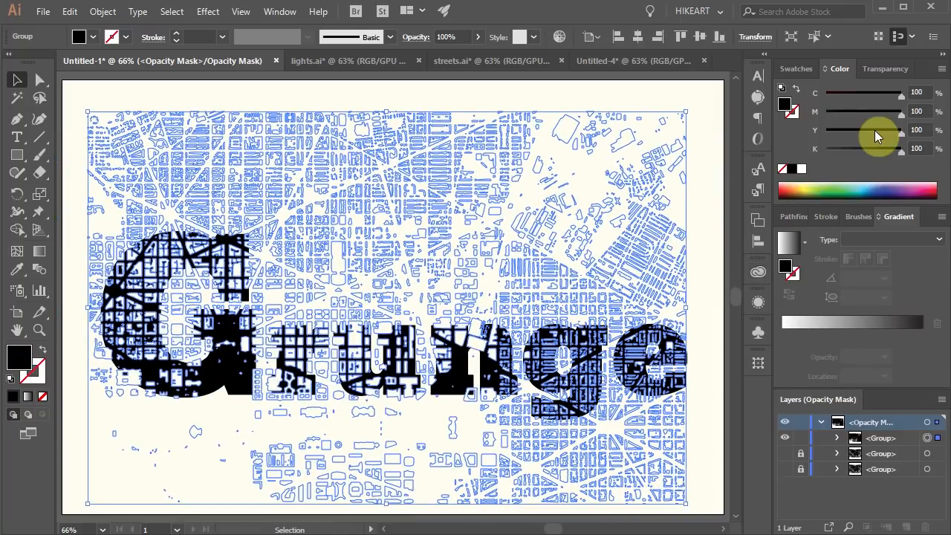
left_click(886, 69)
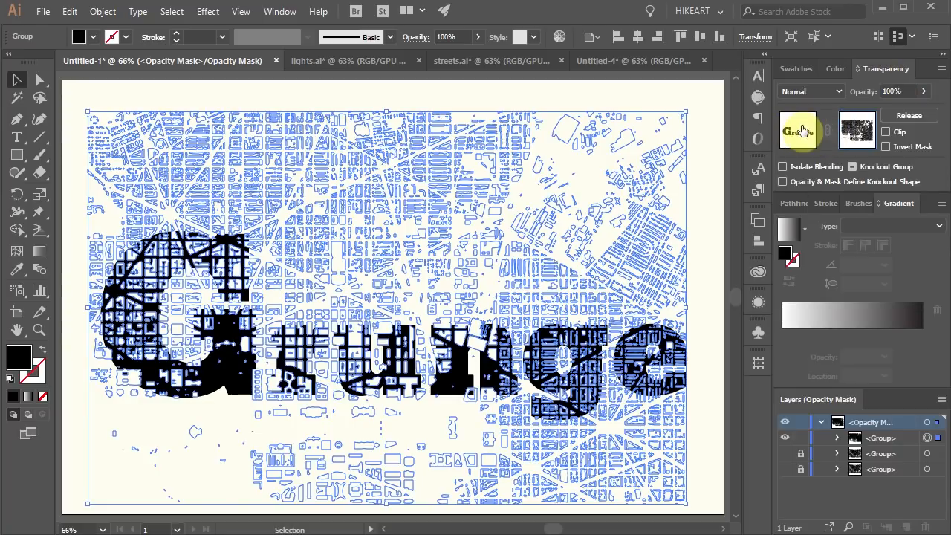
mouse_move(799, 130)
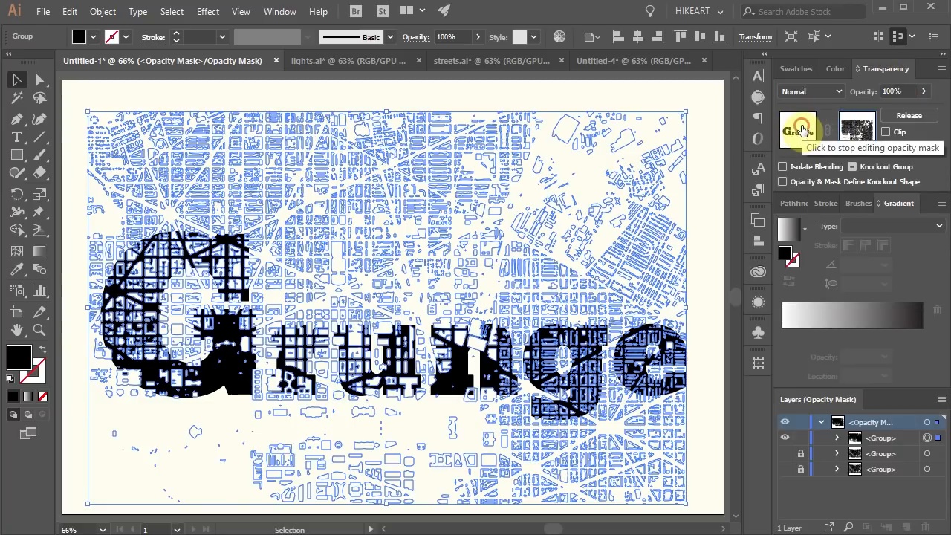
left_click(796, 131)
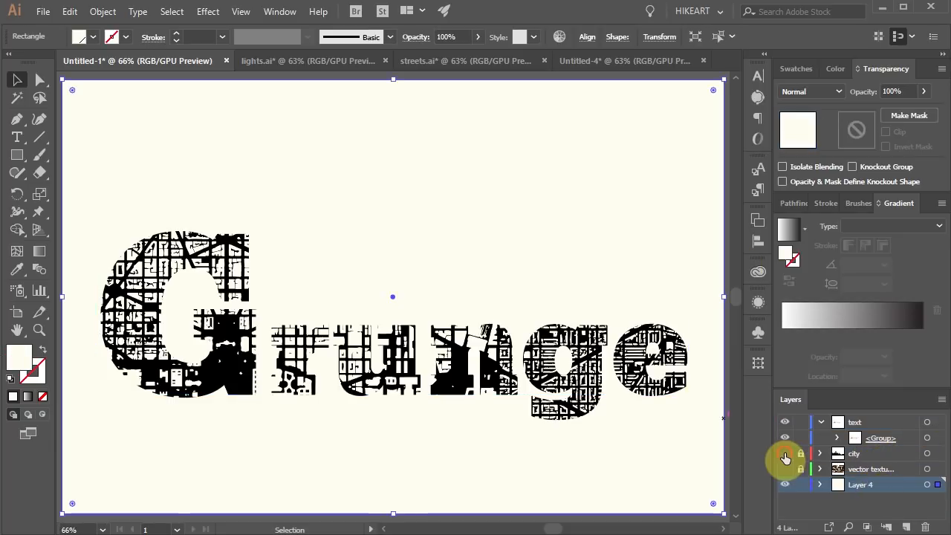
Turn on the city layer and target the black skyline silhouette path
left_click(785, 454)
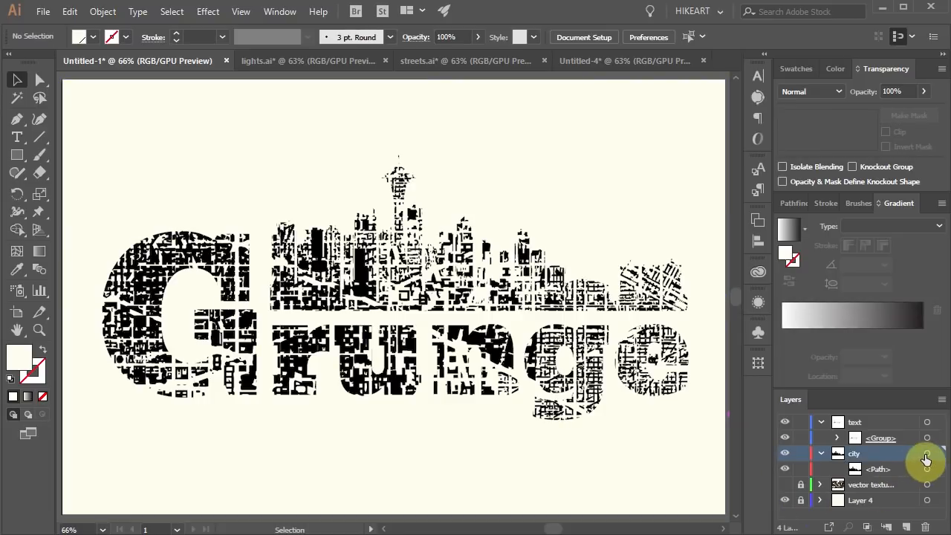
left_click(927, 455)
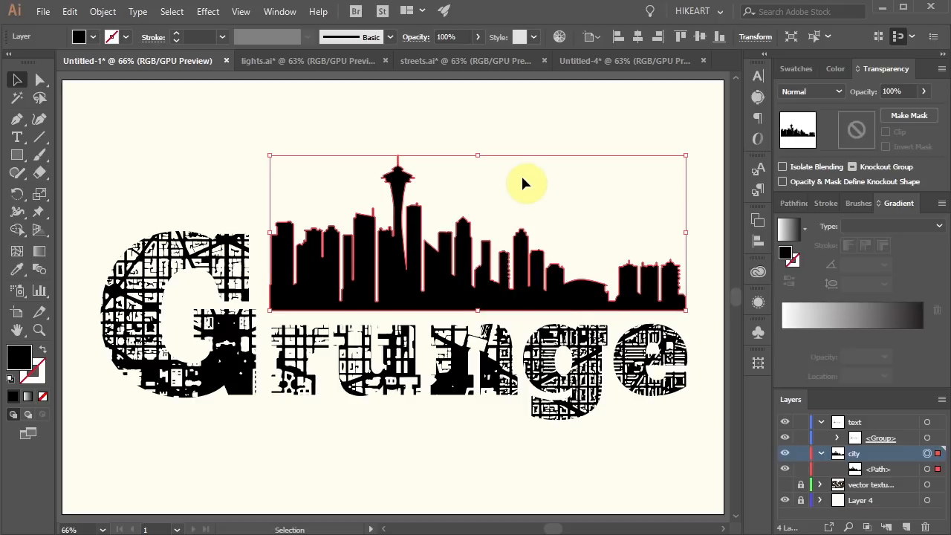
Copy the lights.ai texture and paste it into the skyline's opacity mask with Clip unchecked
left_click(297, 60)
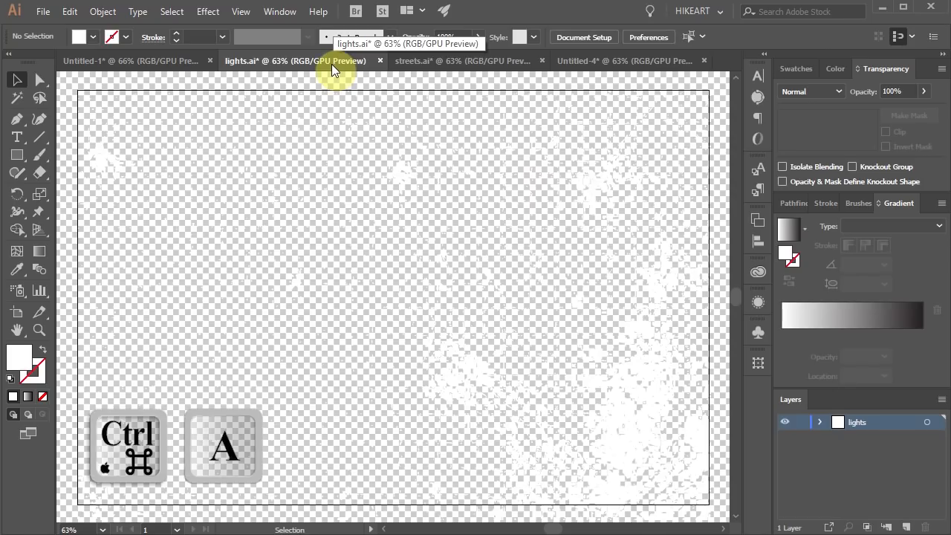
key("ctrl+a")
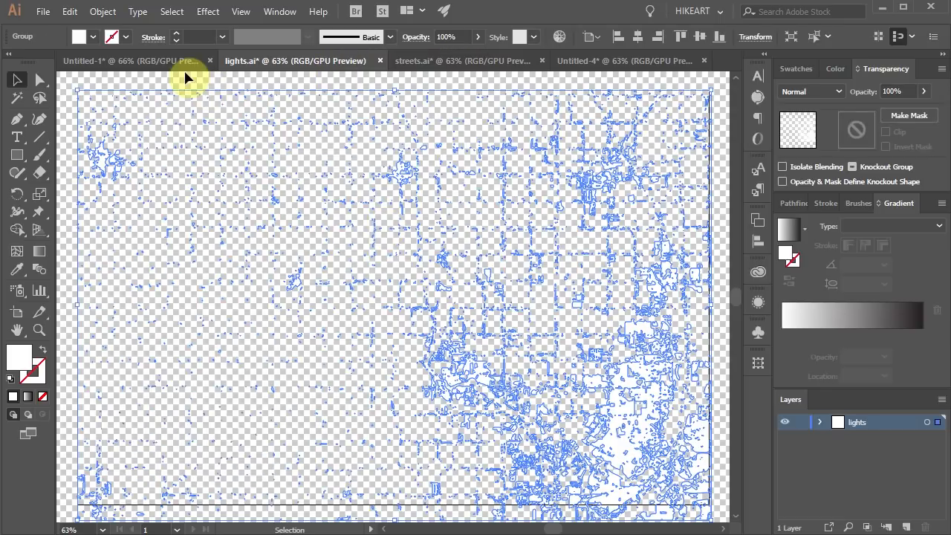
left_click(131, 59)
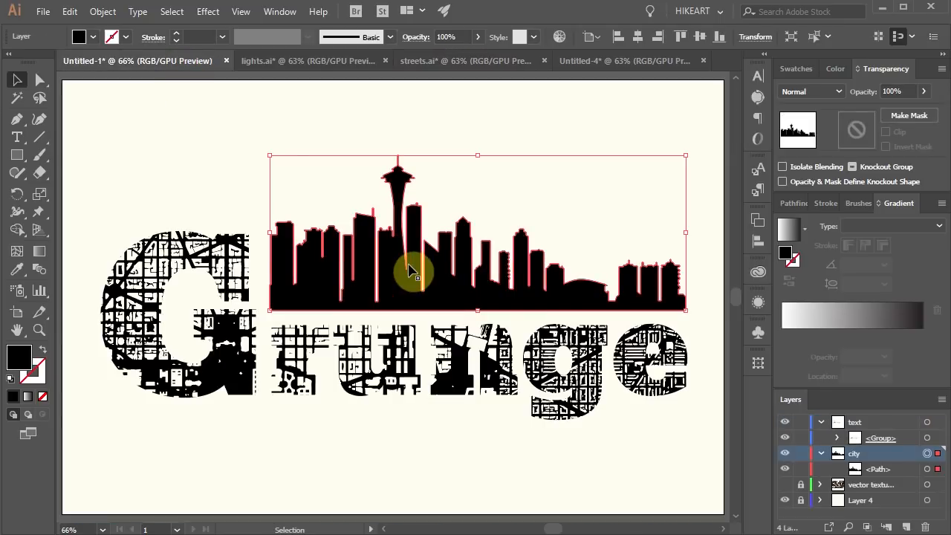
mouse_move(856, 136)
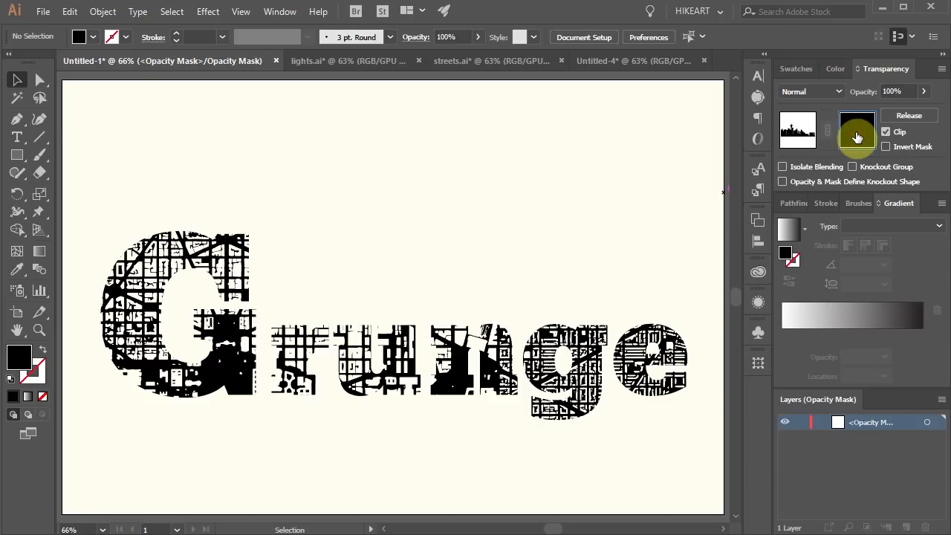
left_click(856, 130)
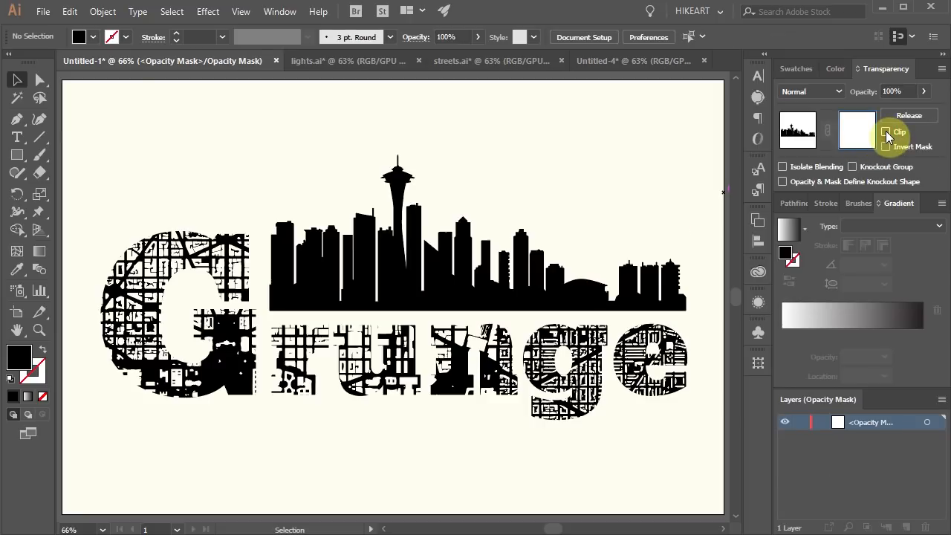
key("ctrl+v")
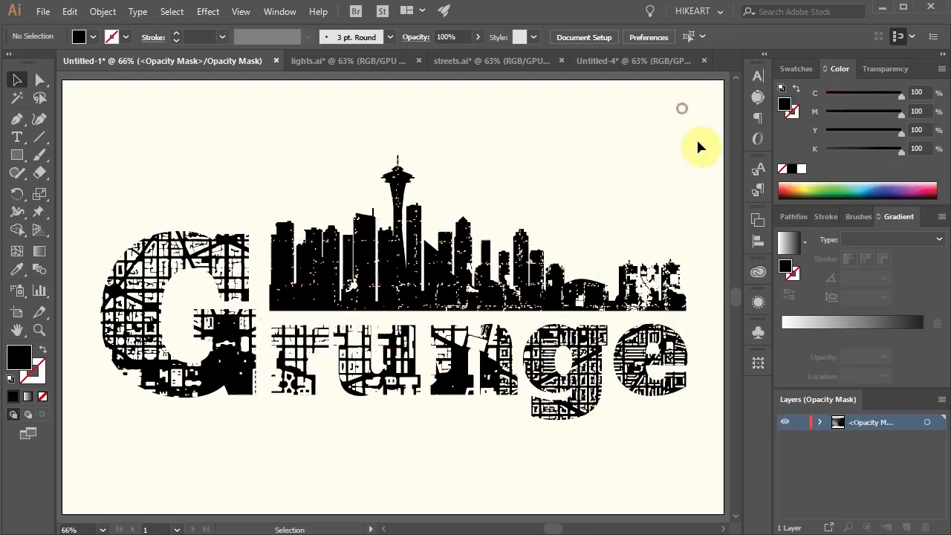
mouse_move(740, 428)
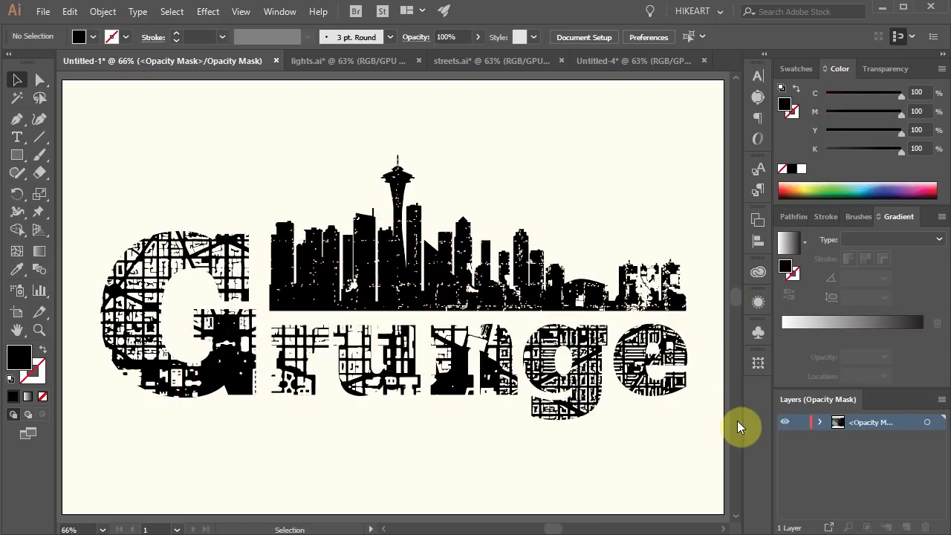